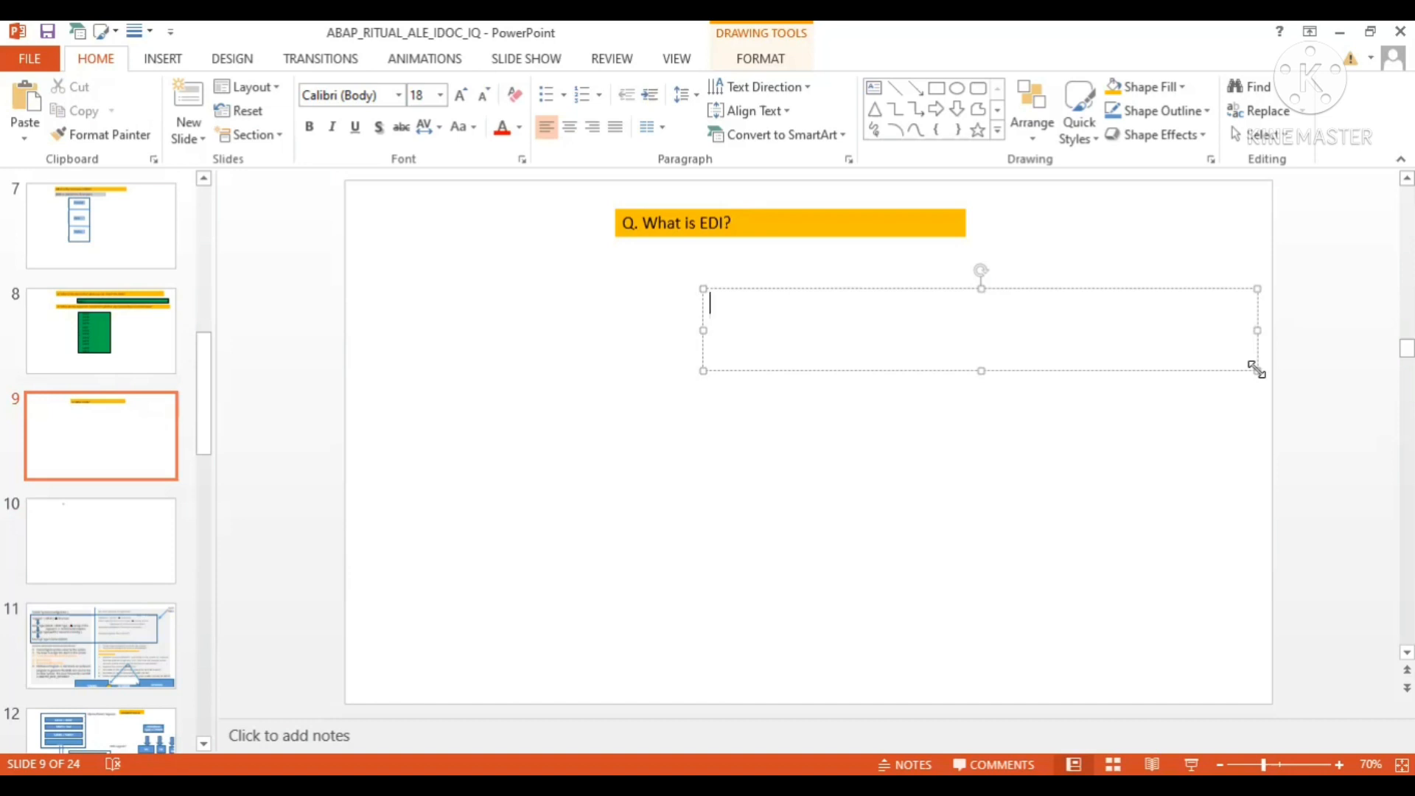
Write 'Ans. EDI Stands for Electronic Data Interchange' in the text box under the question.
type("Ans.")
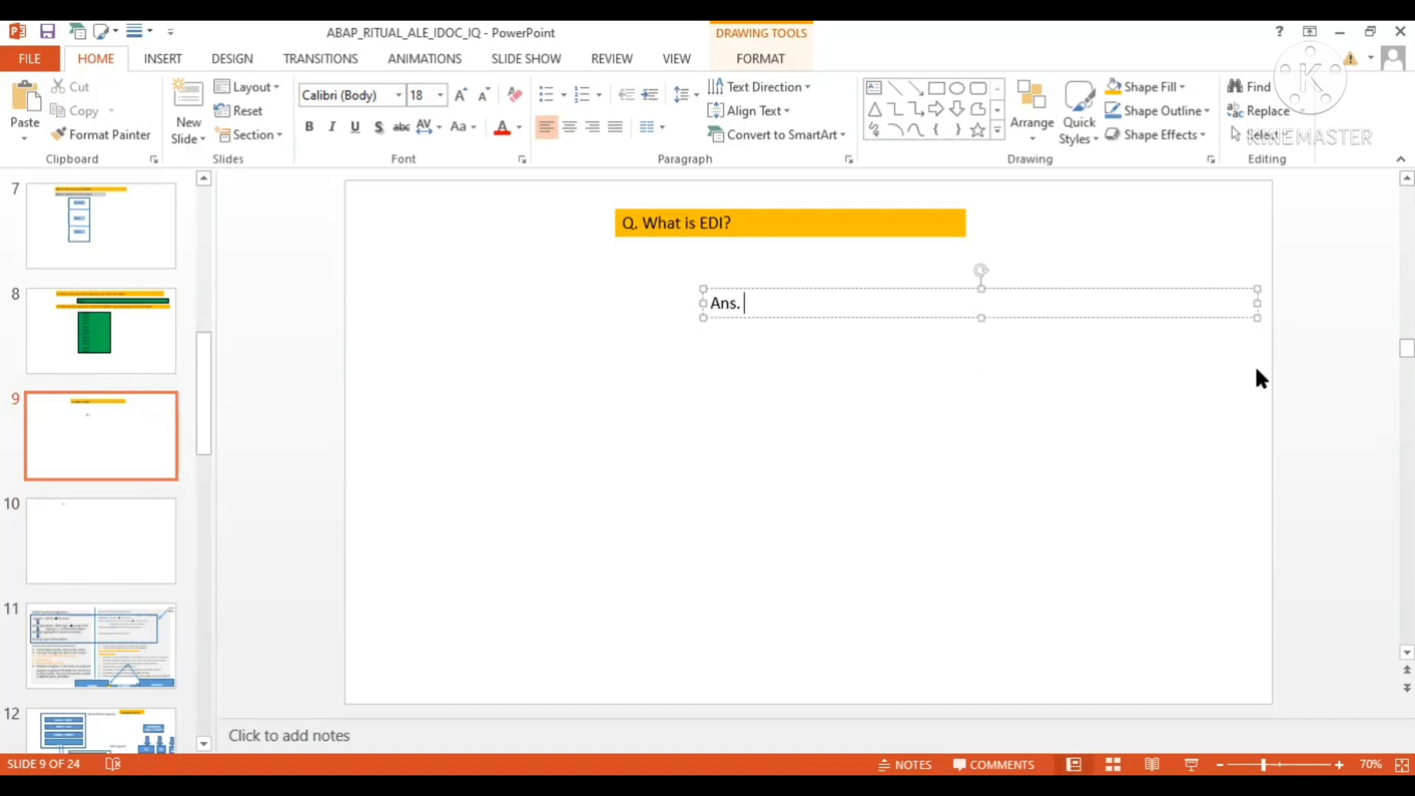
type("EDI S")
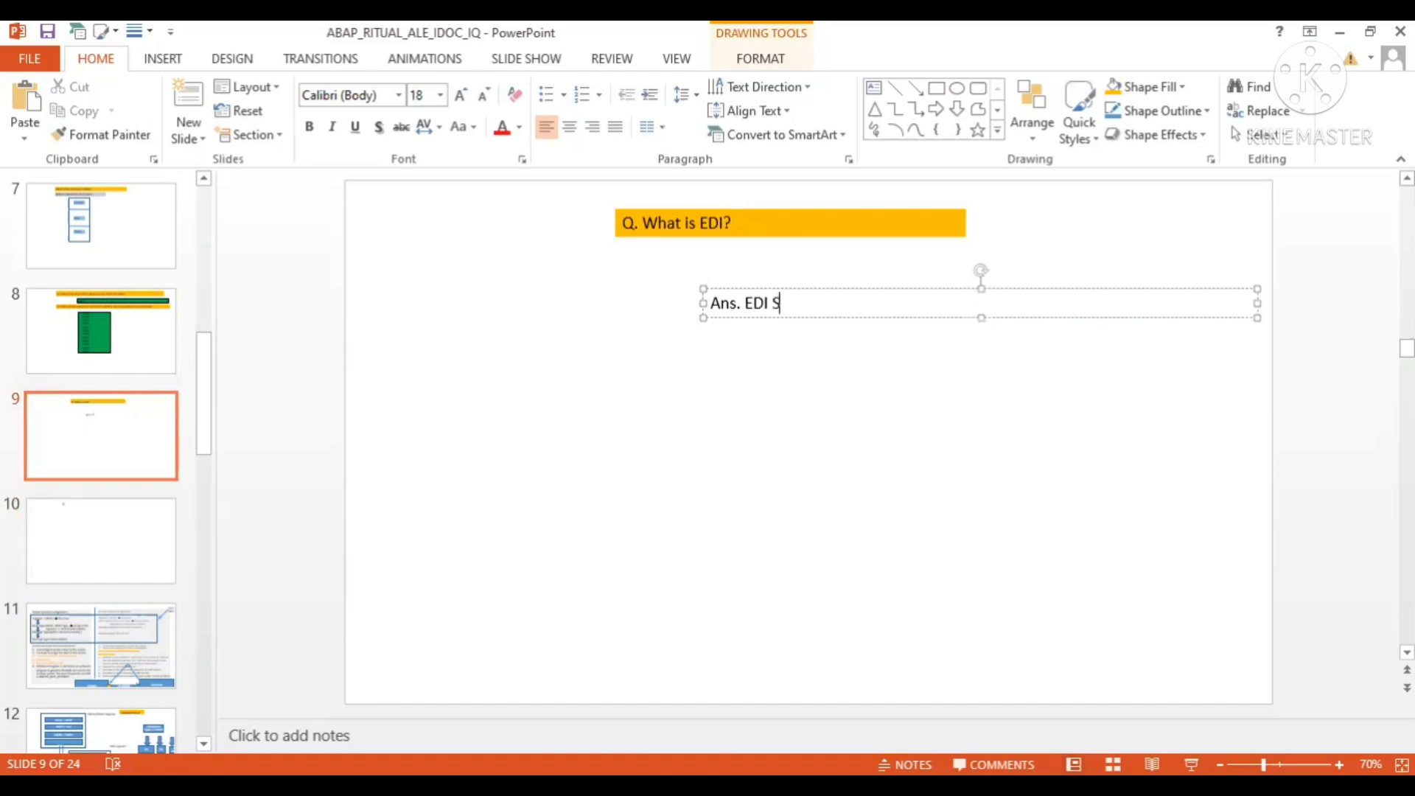
type("tands for Ele")
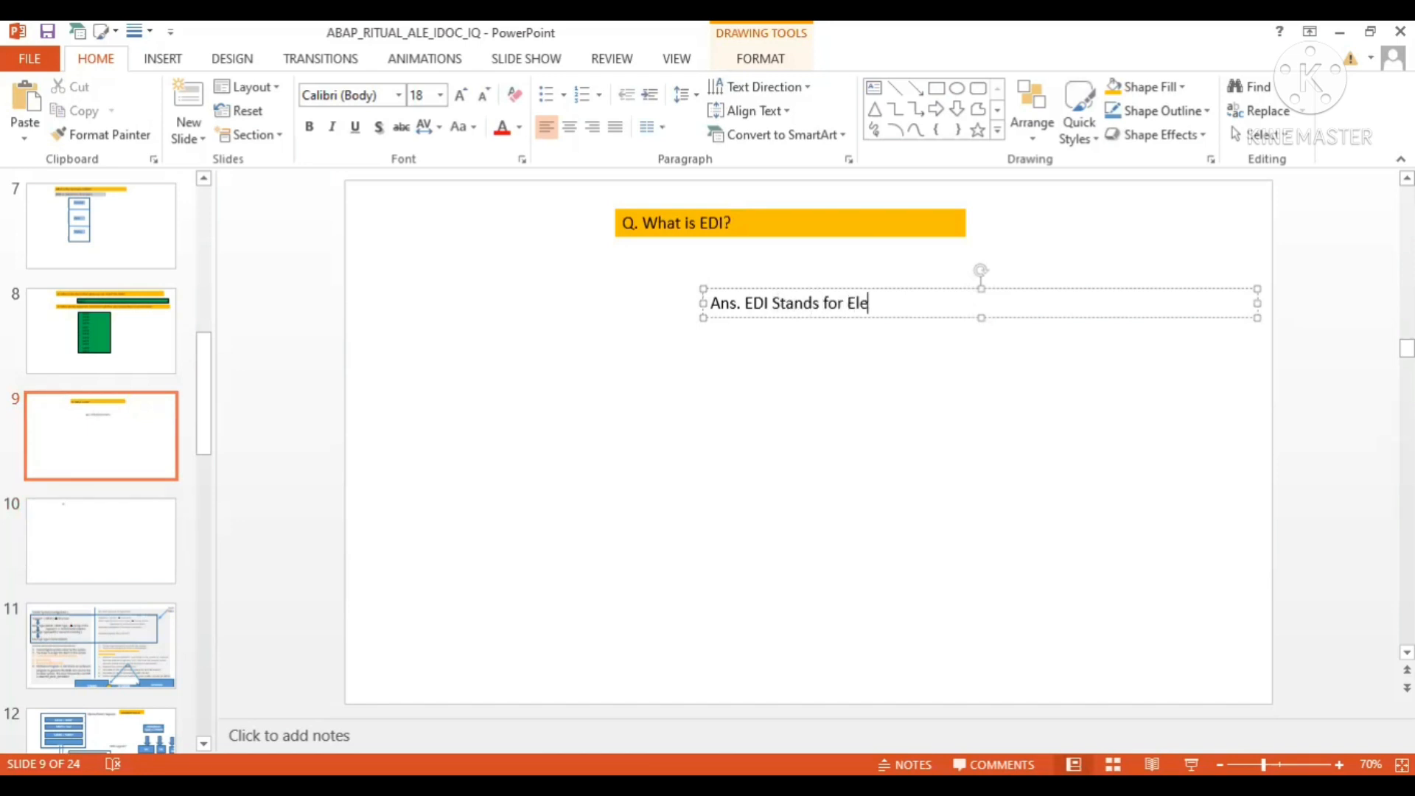
type("cro")
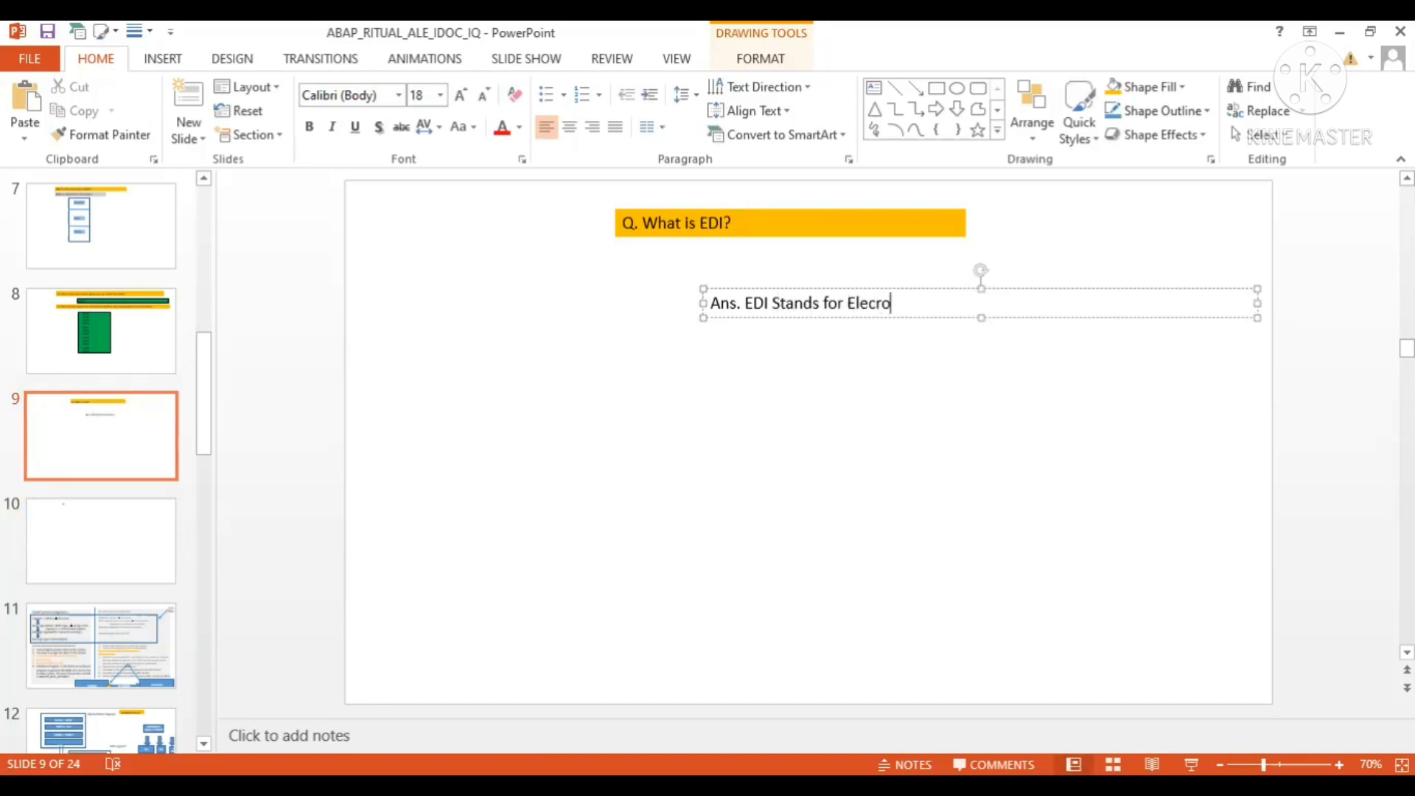
type("nic Data")
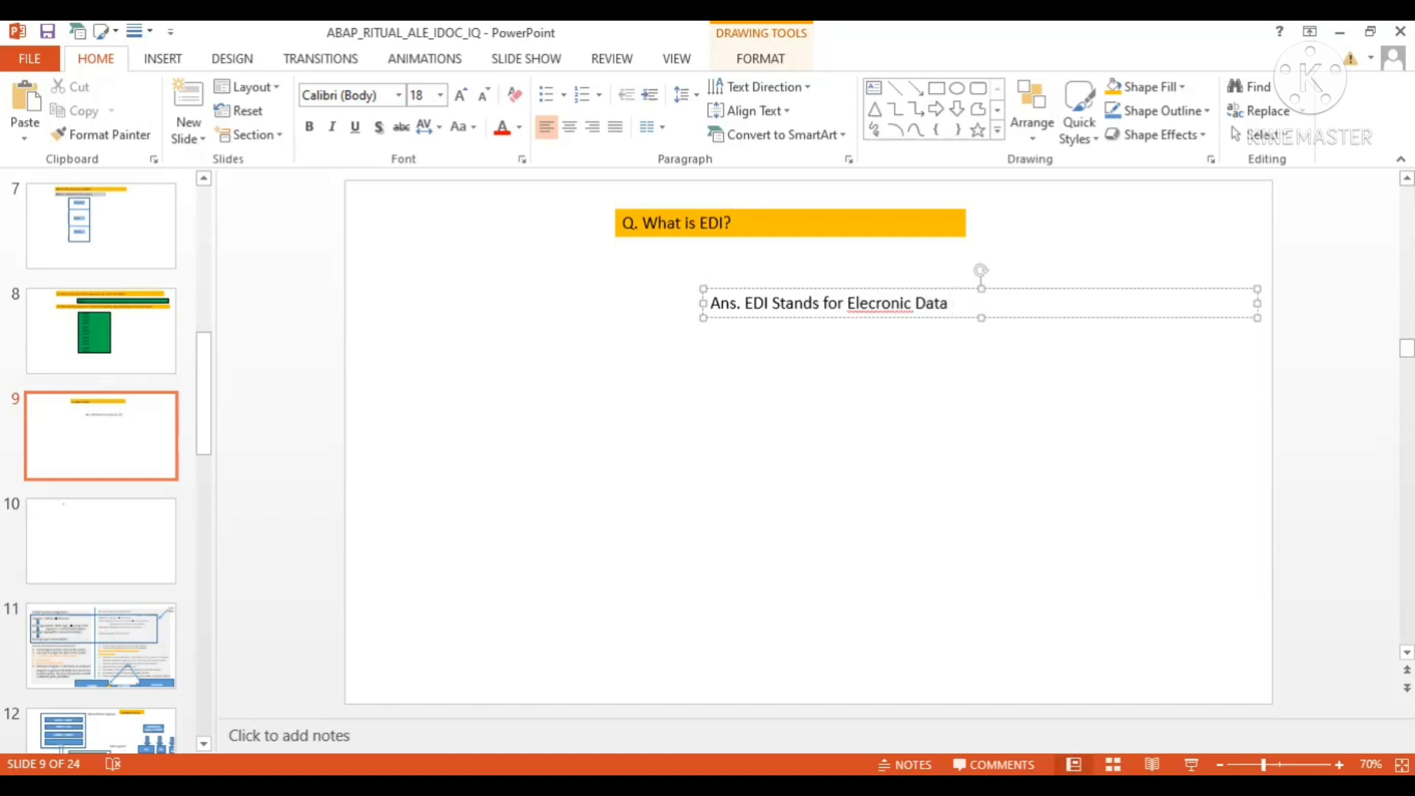
type("Inter")
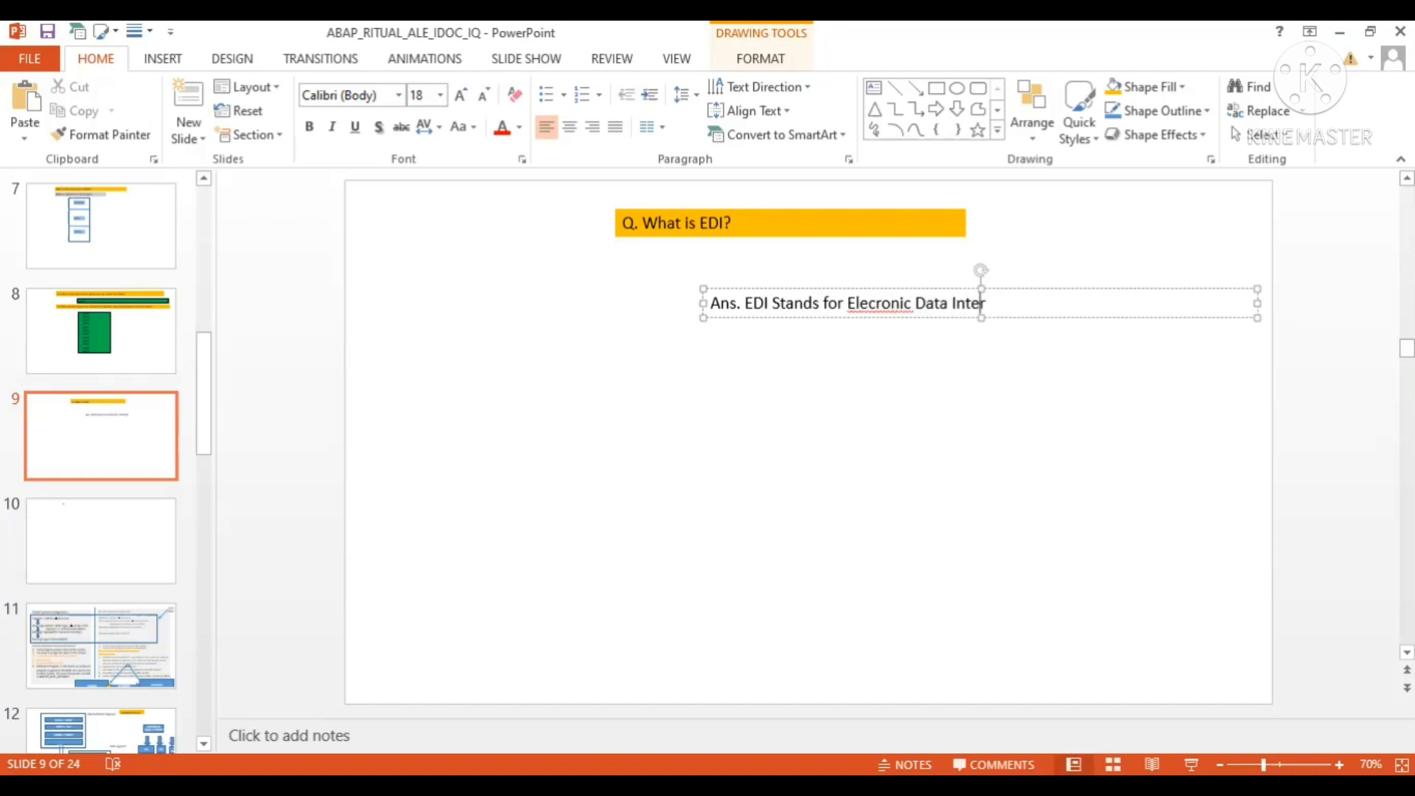
type("change")
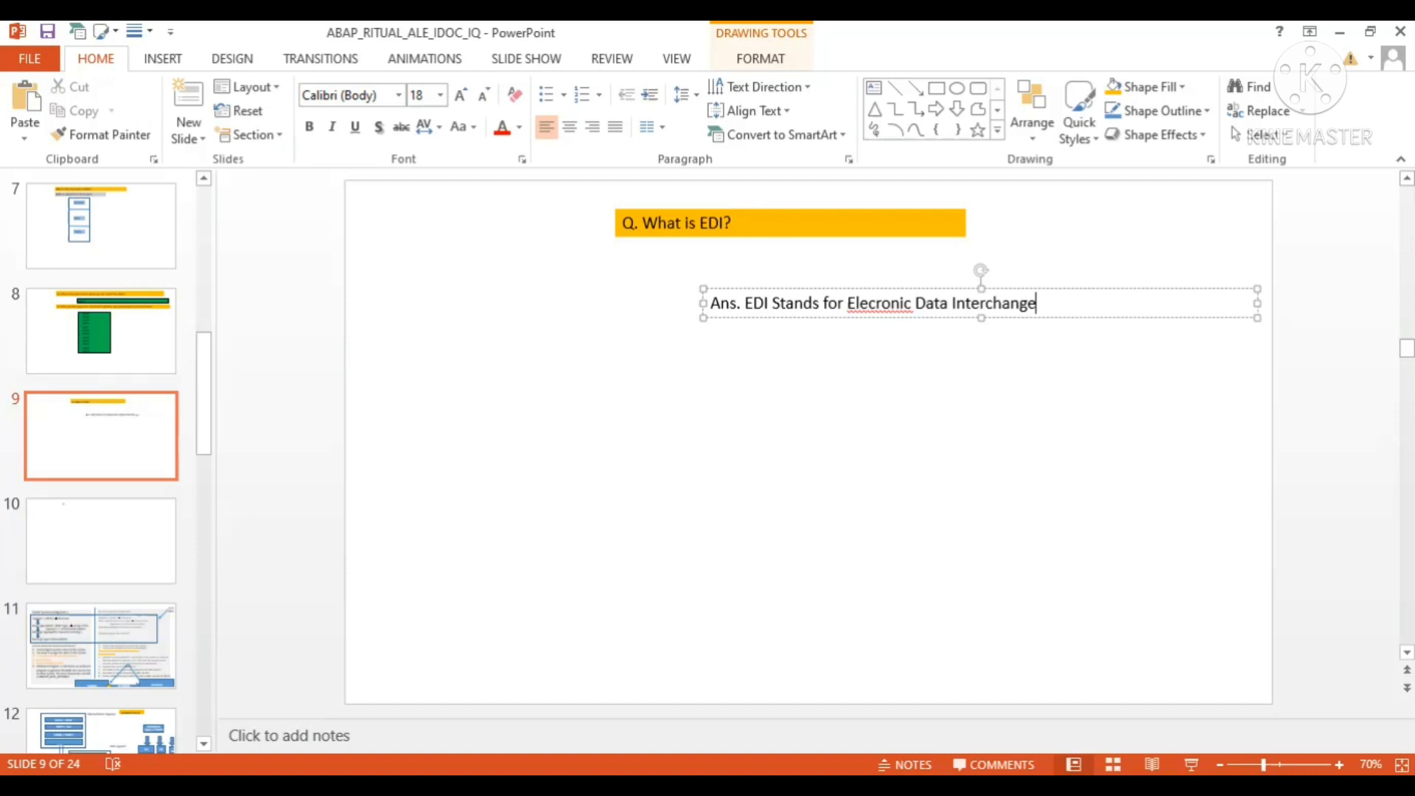
left_click(894, 304)
type("t")
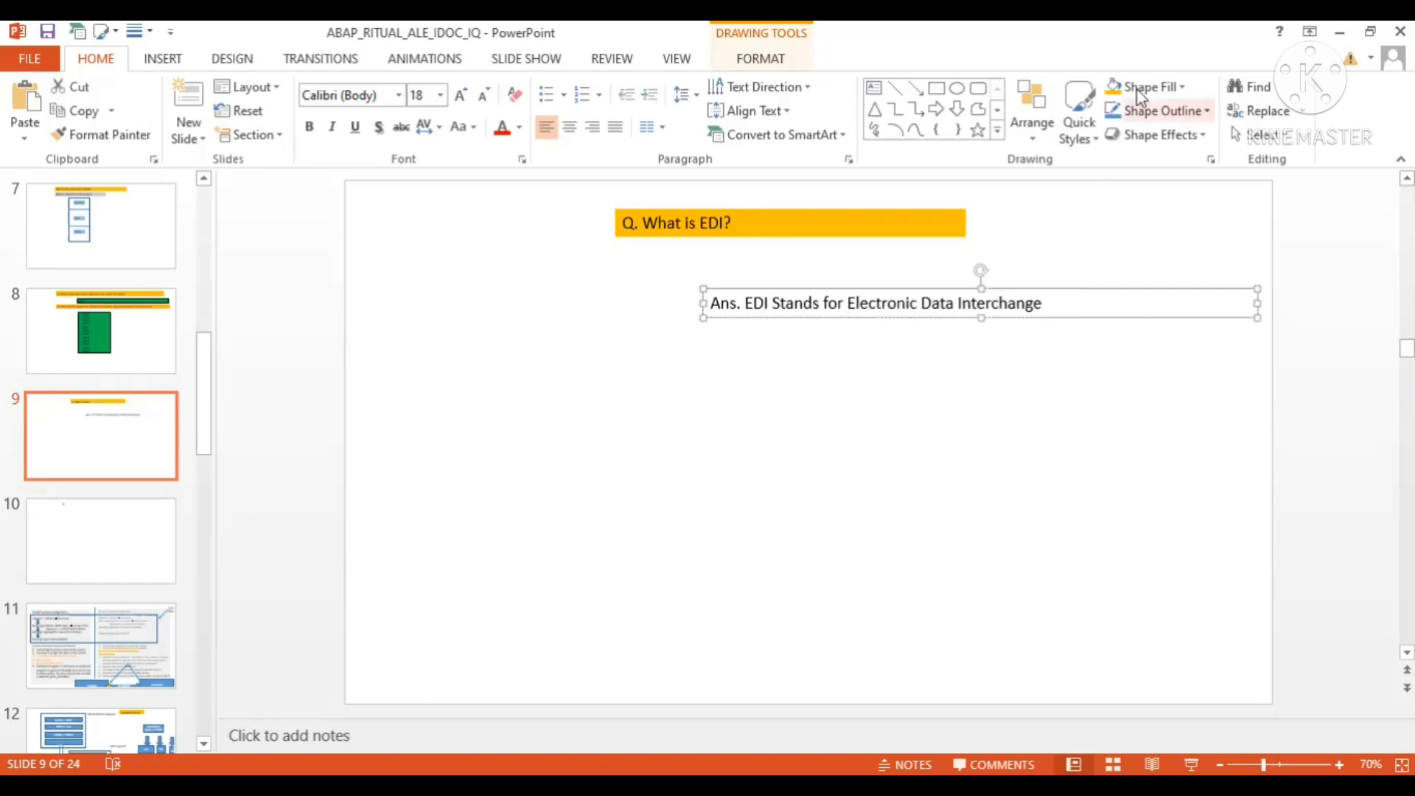
Fill the answer text box with green from the Standard Colors.
left_click(1147, 86)
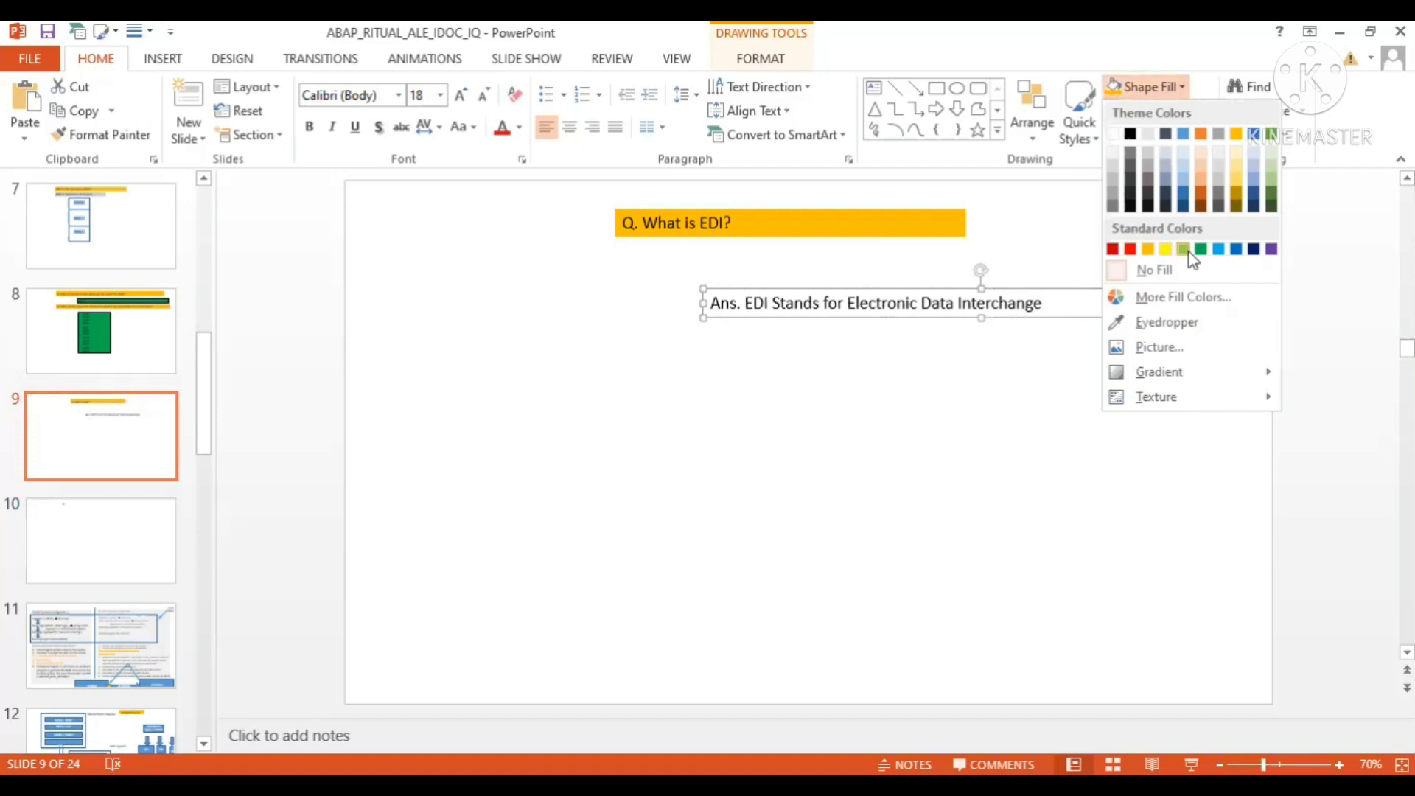
left_click(1200, 248)
type(".")
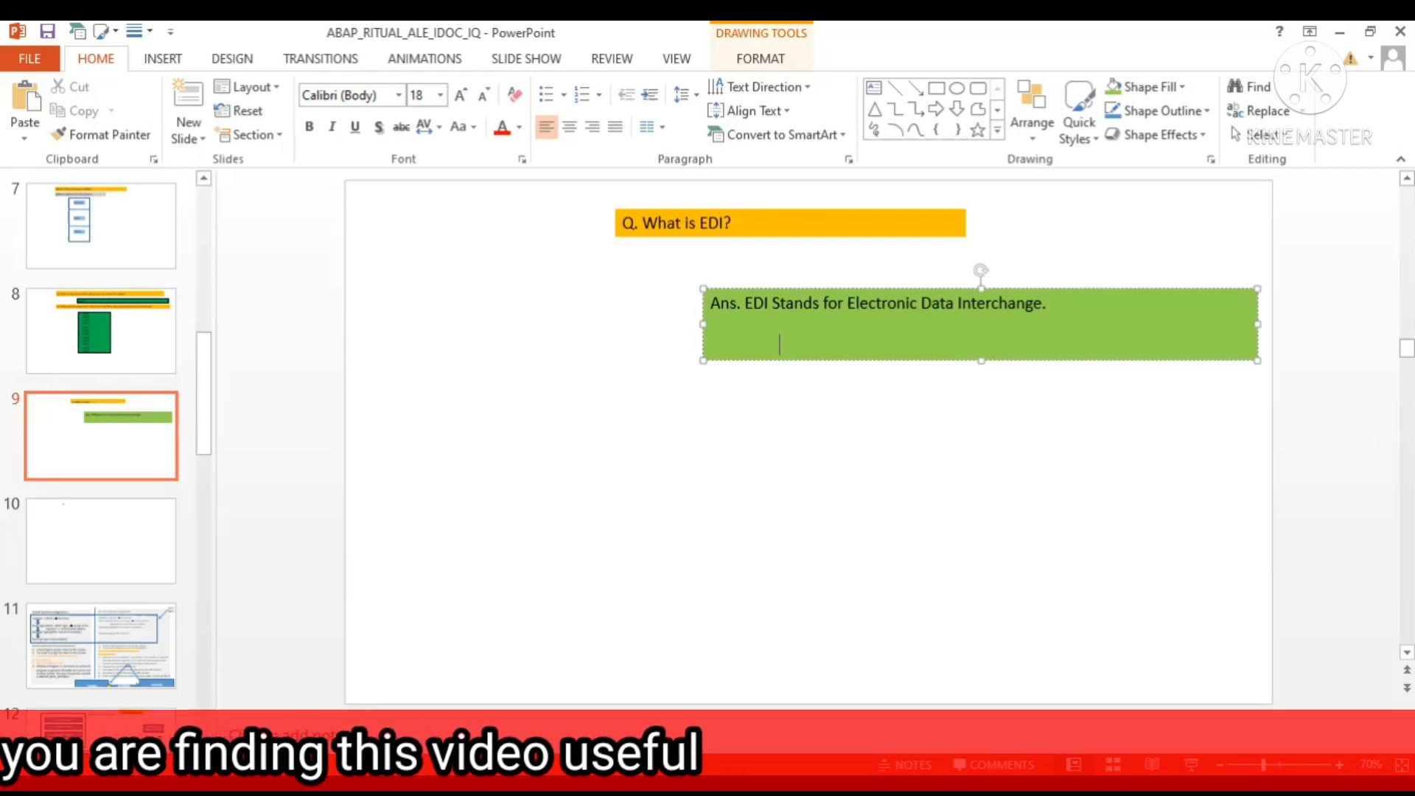
Add the line 'This is establishing the communication between SAP and NON-SAP' in the green box.
type("This")
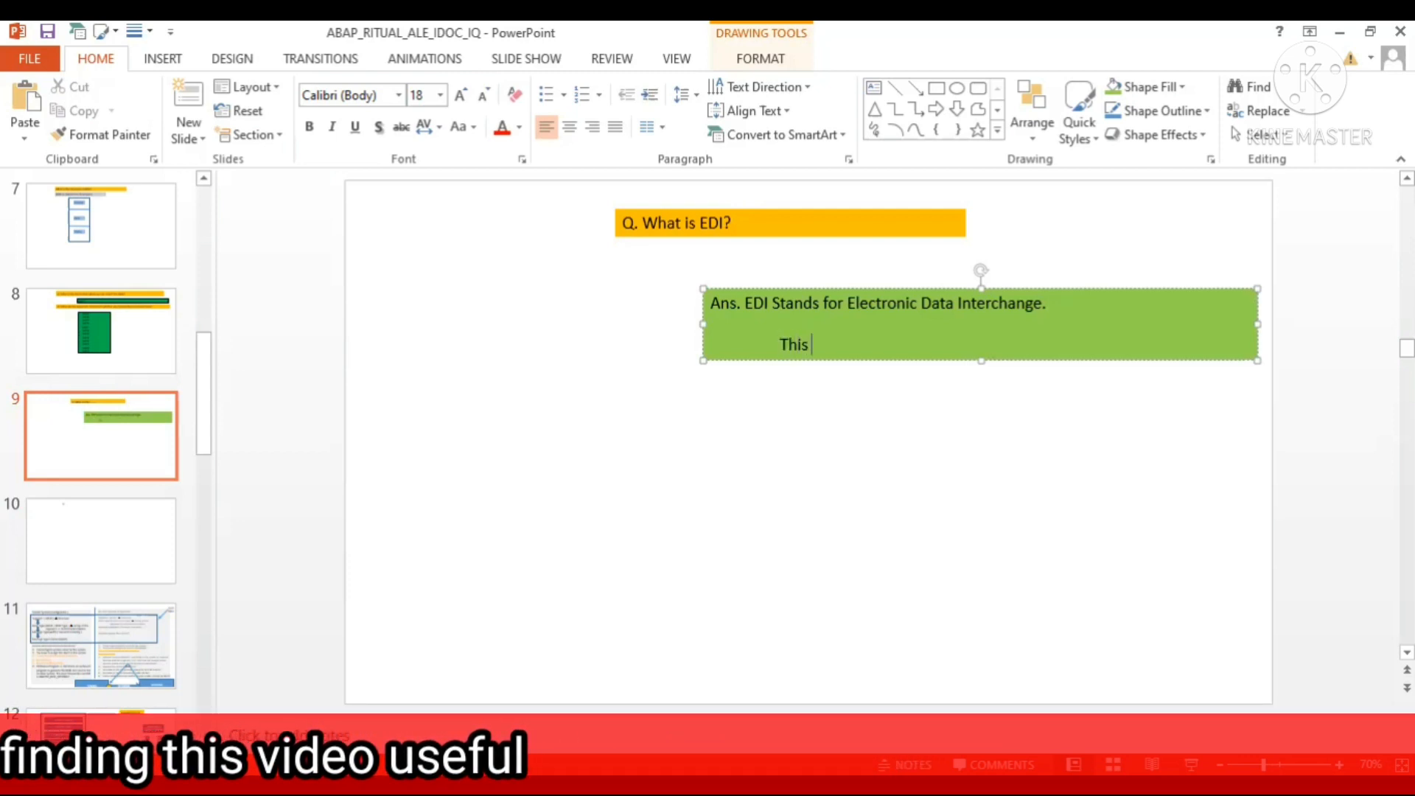
type("is est")
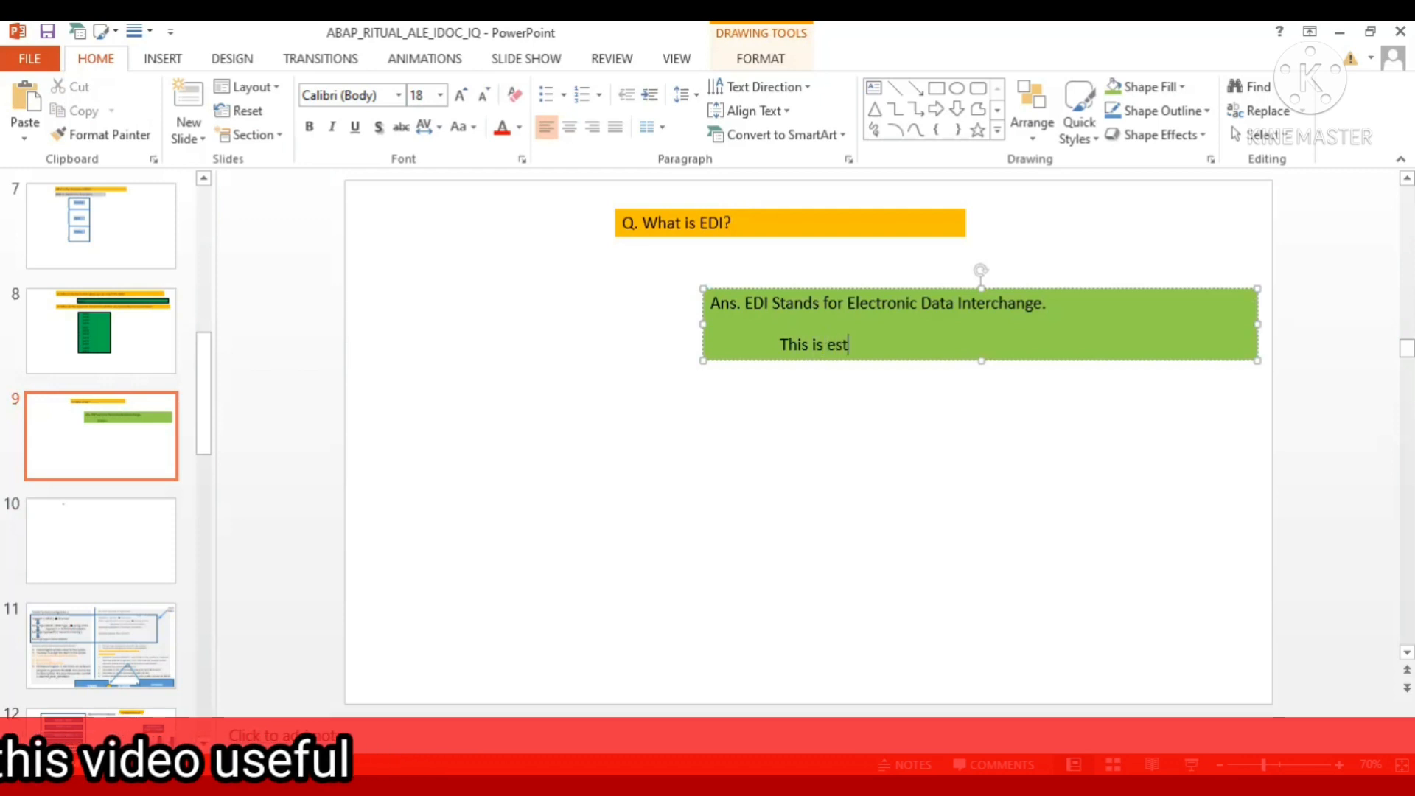
type("i")
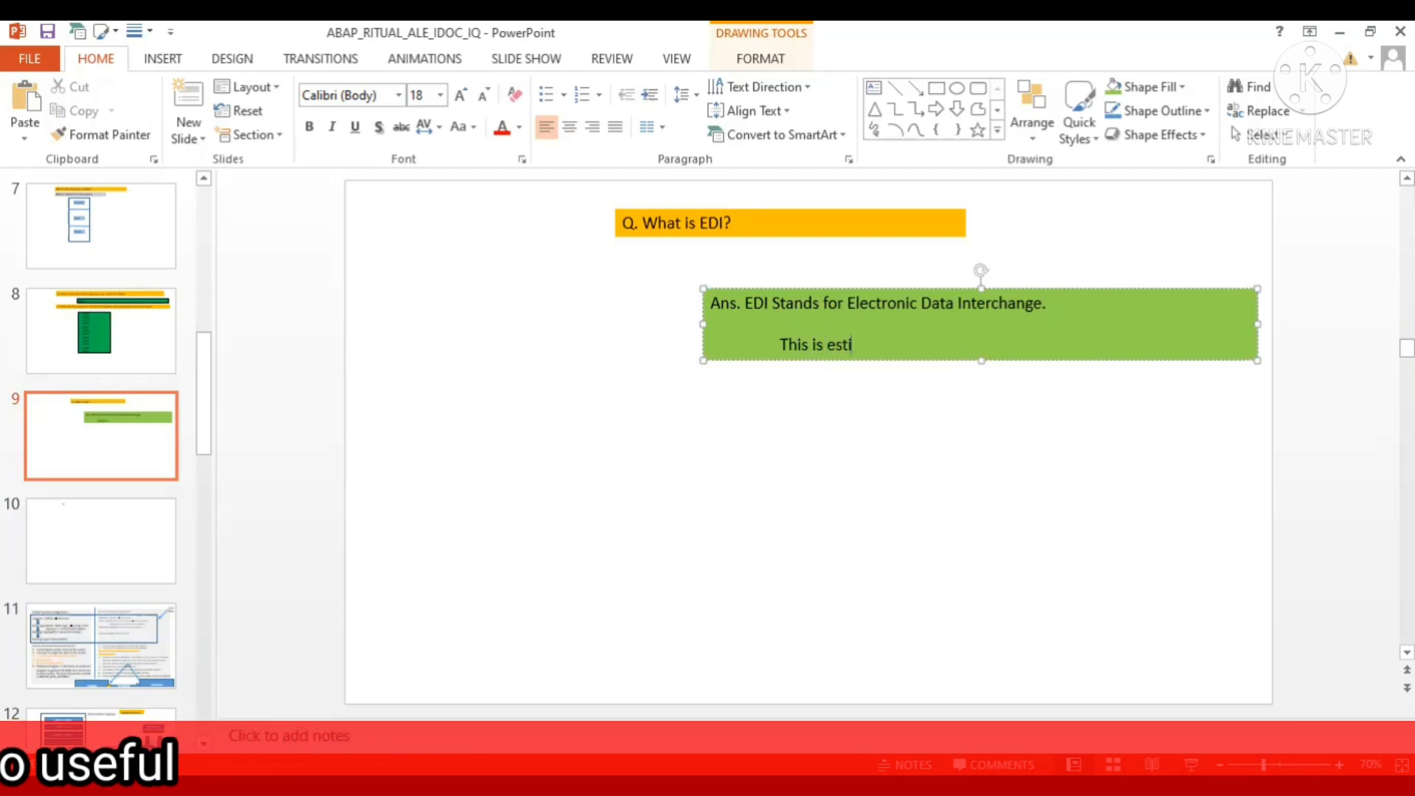
type("blishing")
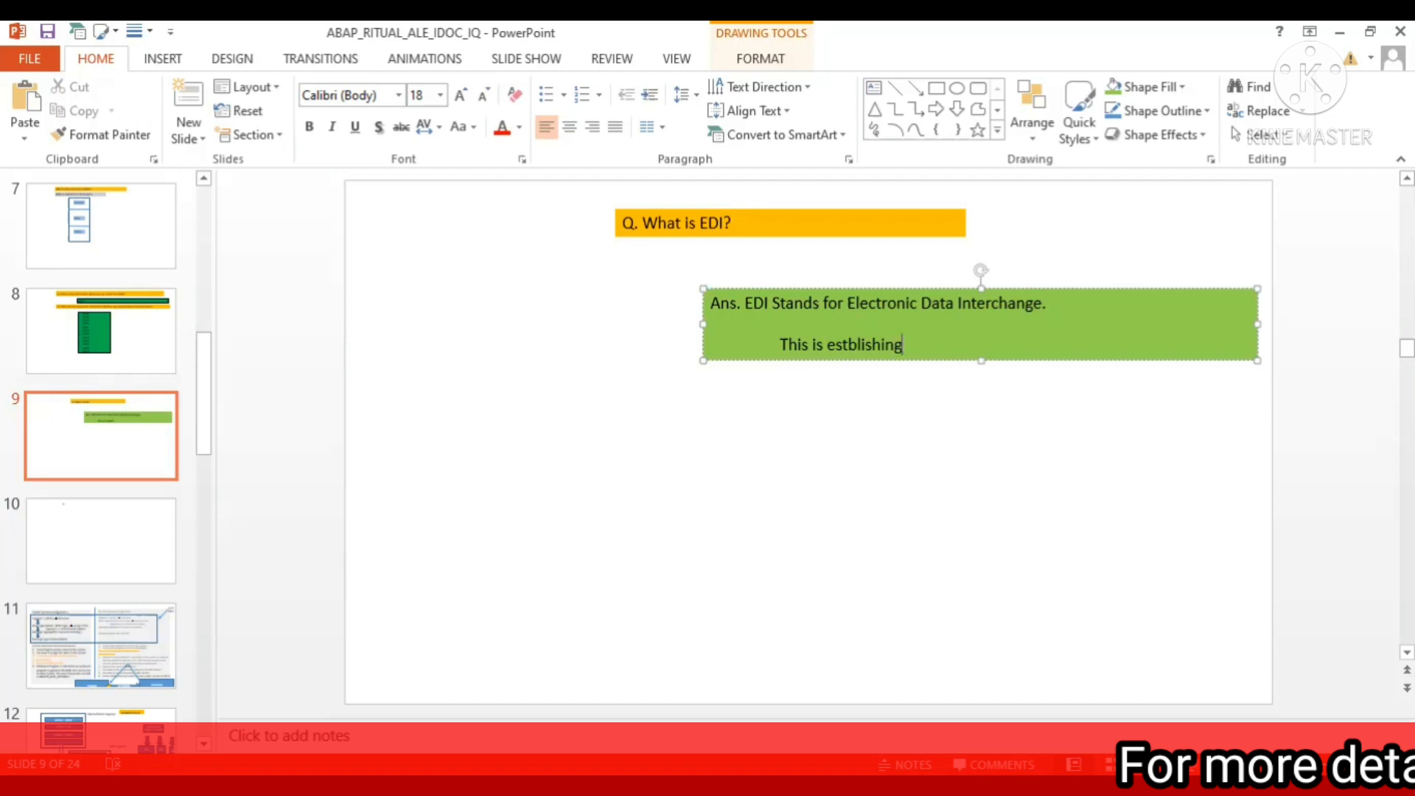
type("ablishing the comm")
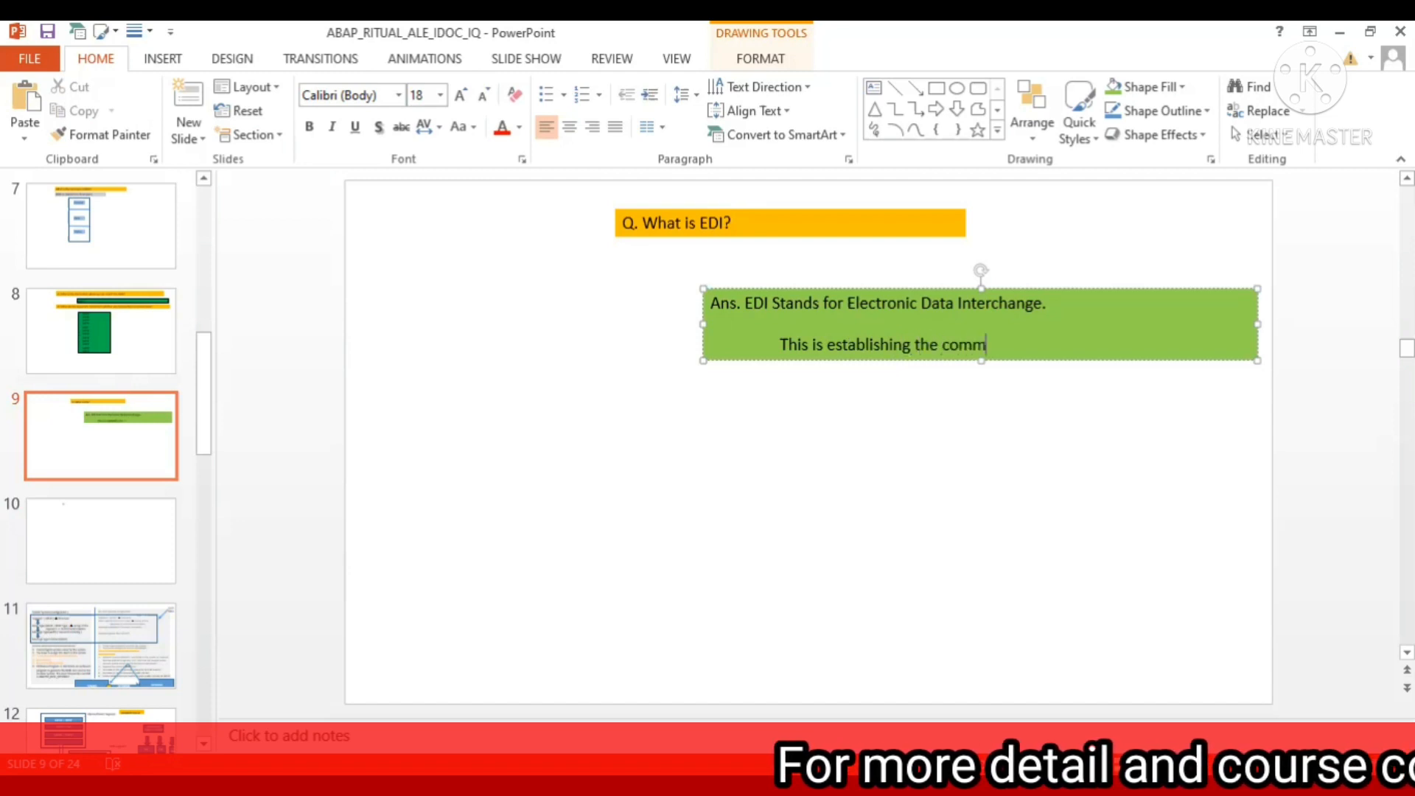
type("unication bew")
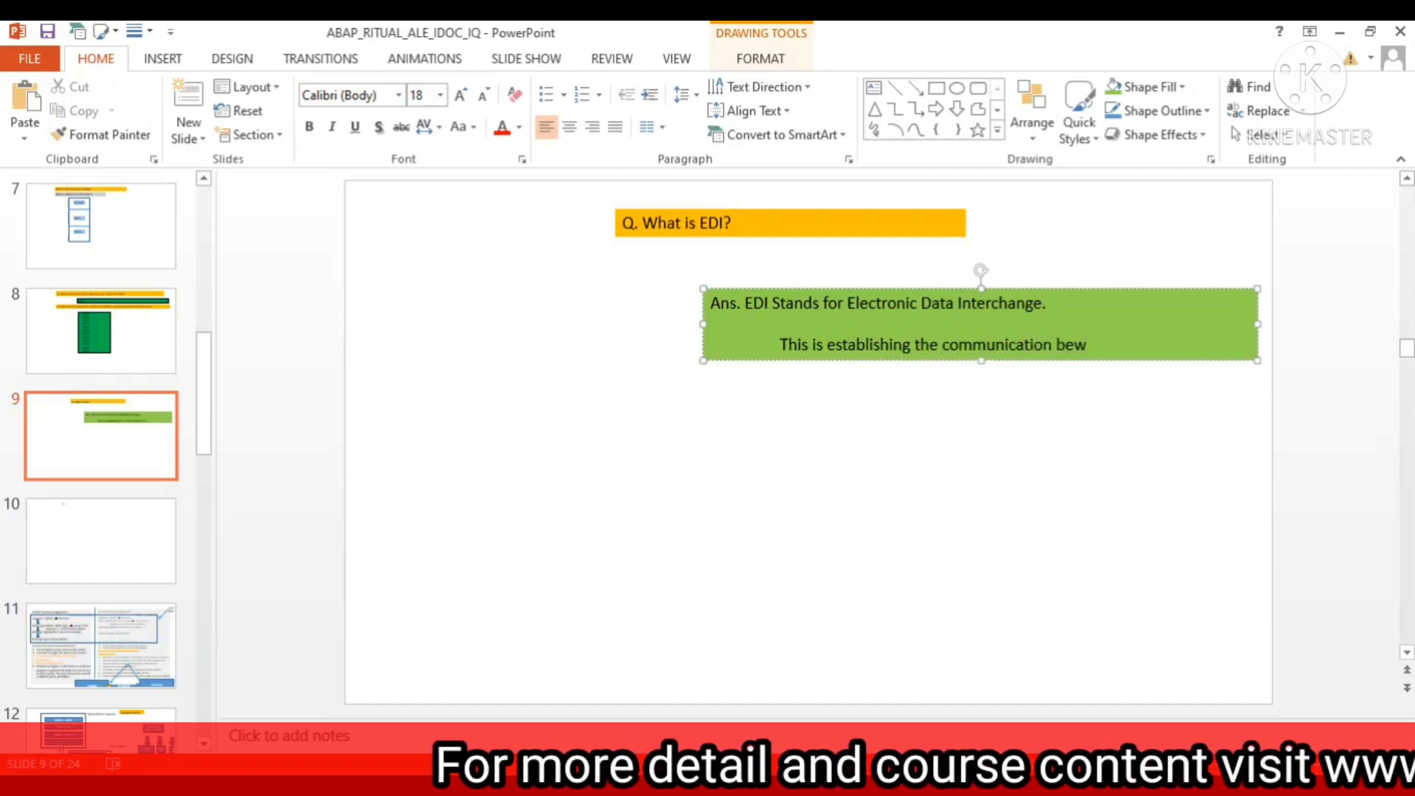
type("een")
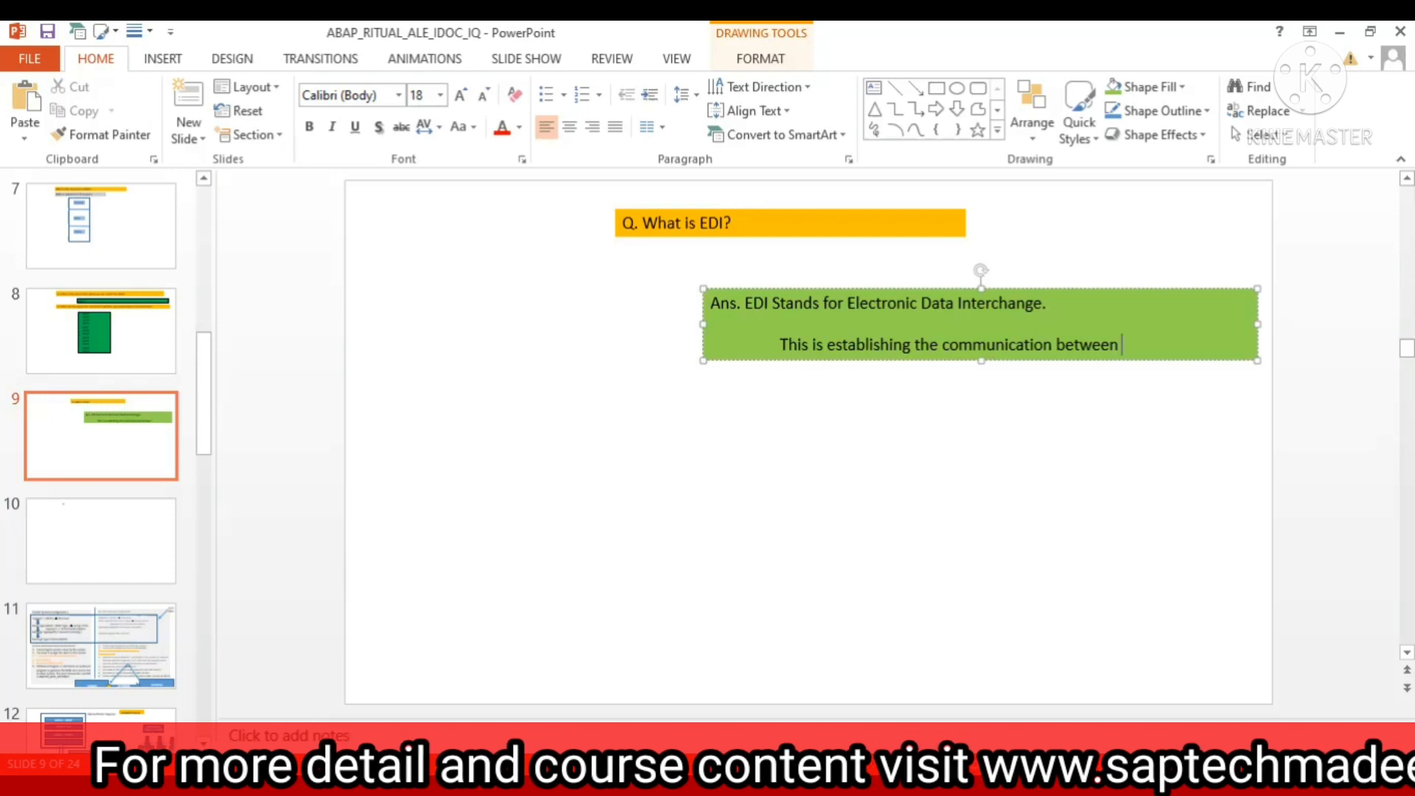
type("SAP and")
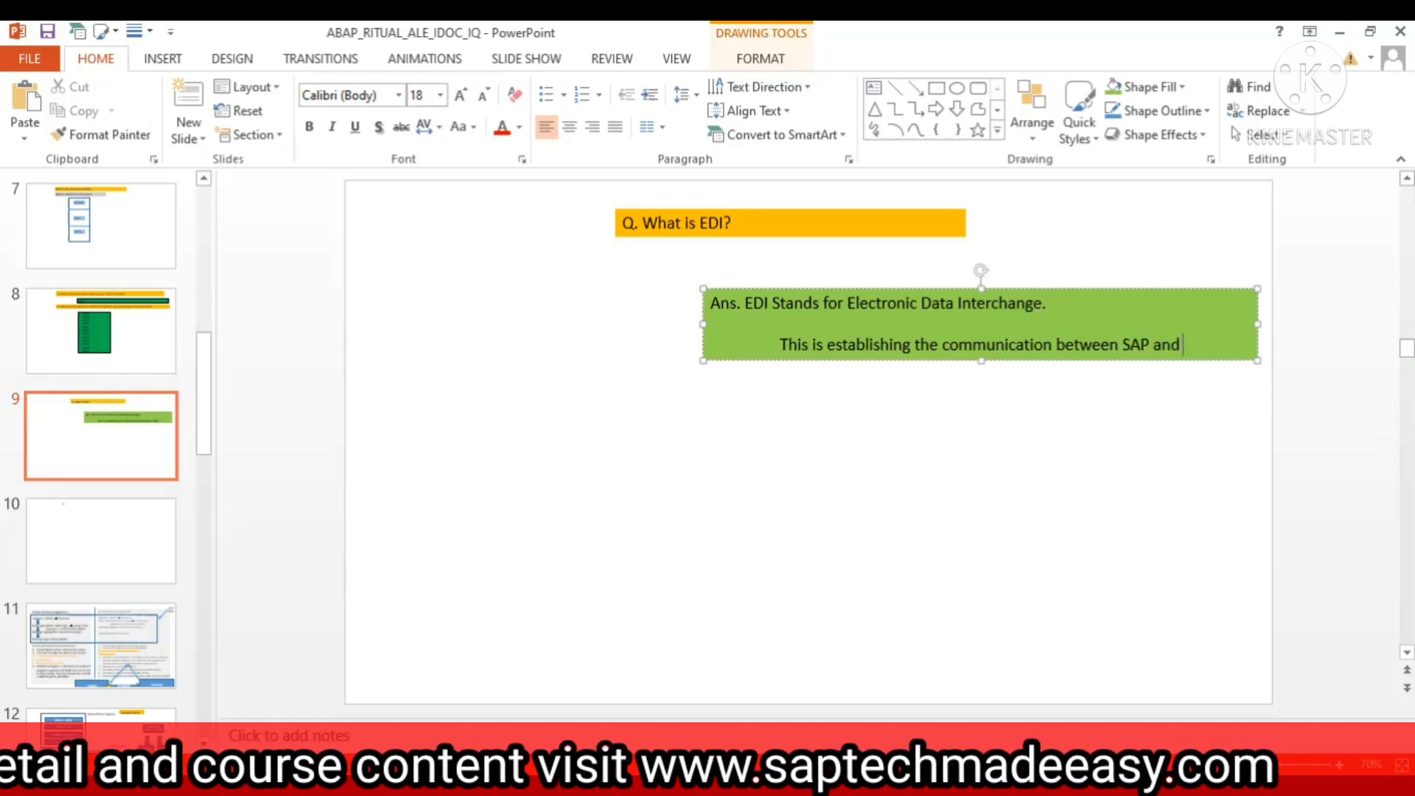
type("NON-SAP")
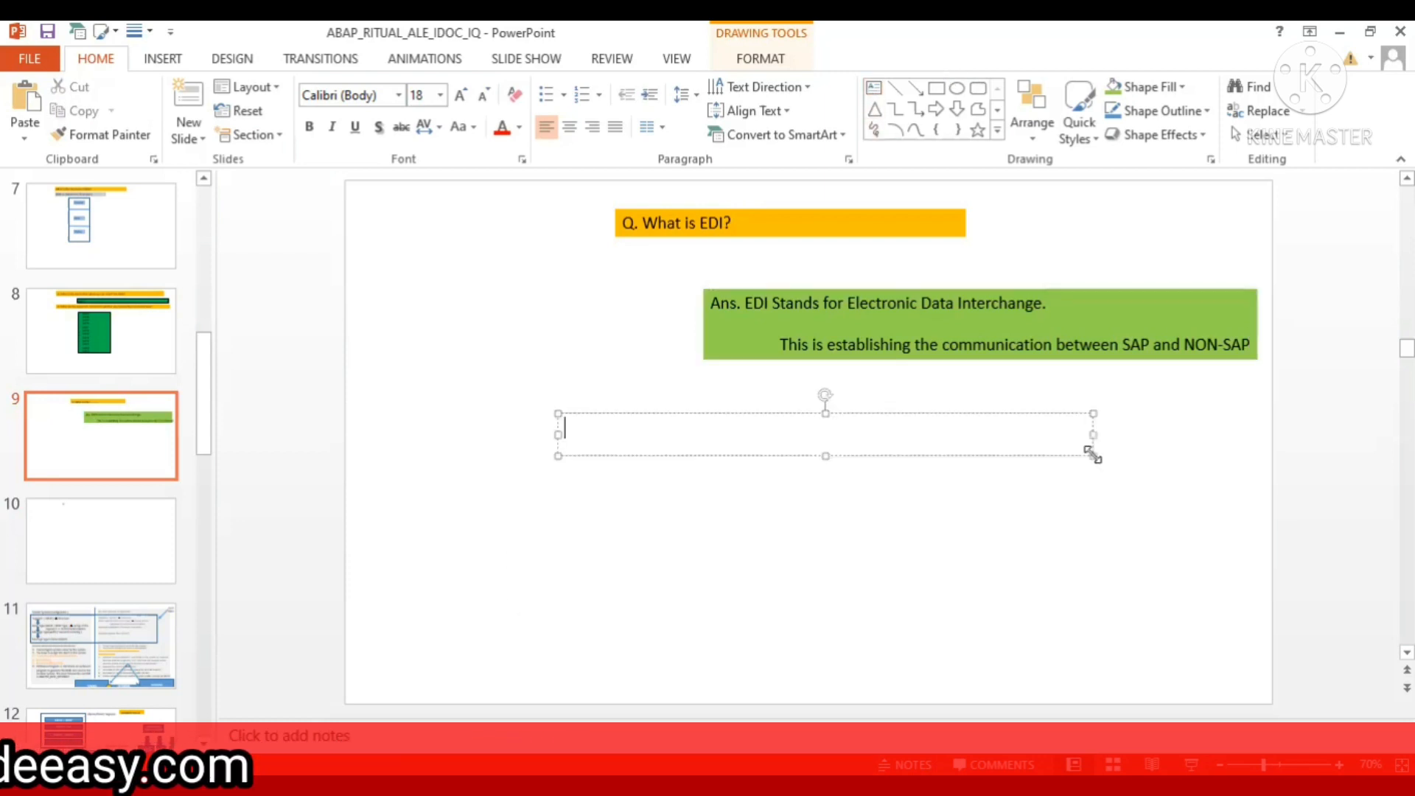
Type the question 'What is the difference between ALE and EDI?' in the box below the answer.
type("What is the dif")
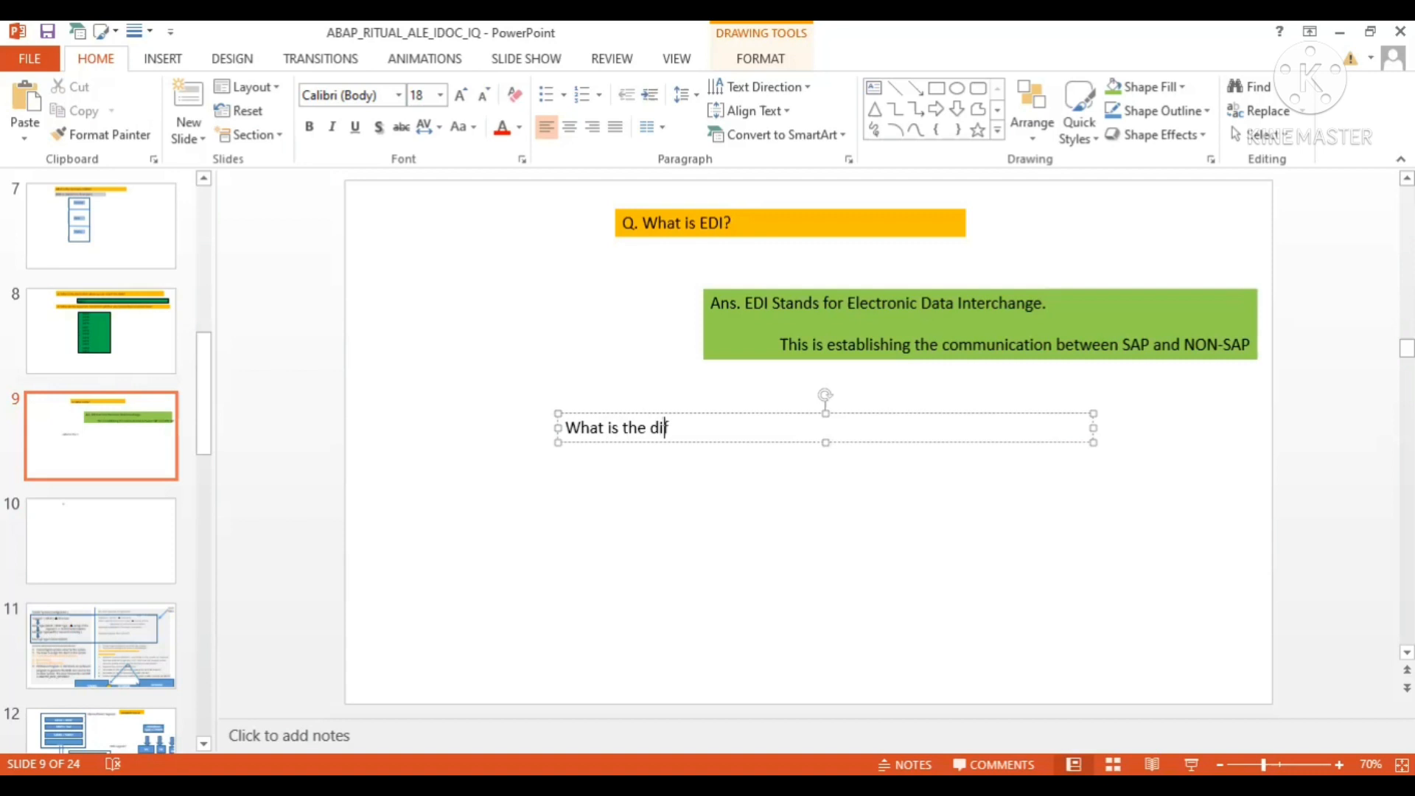
type("ference betws")
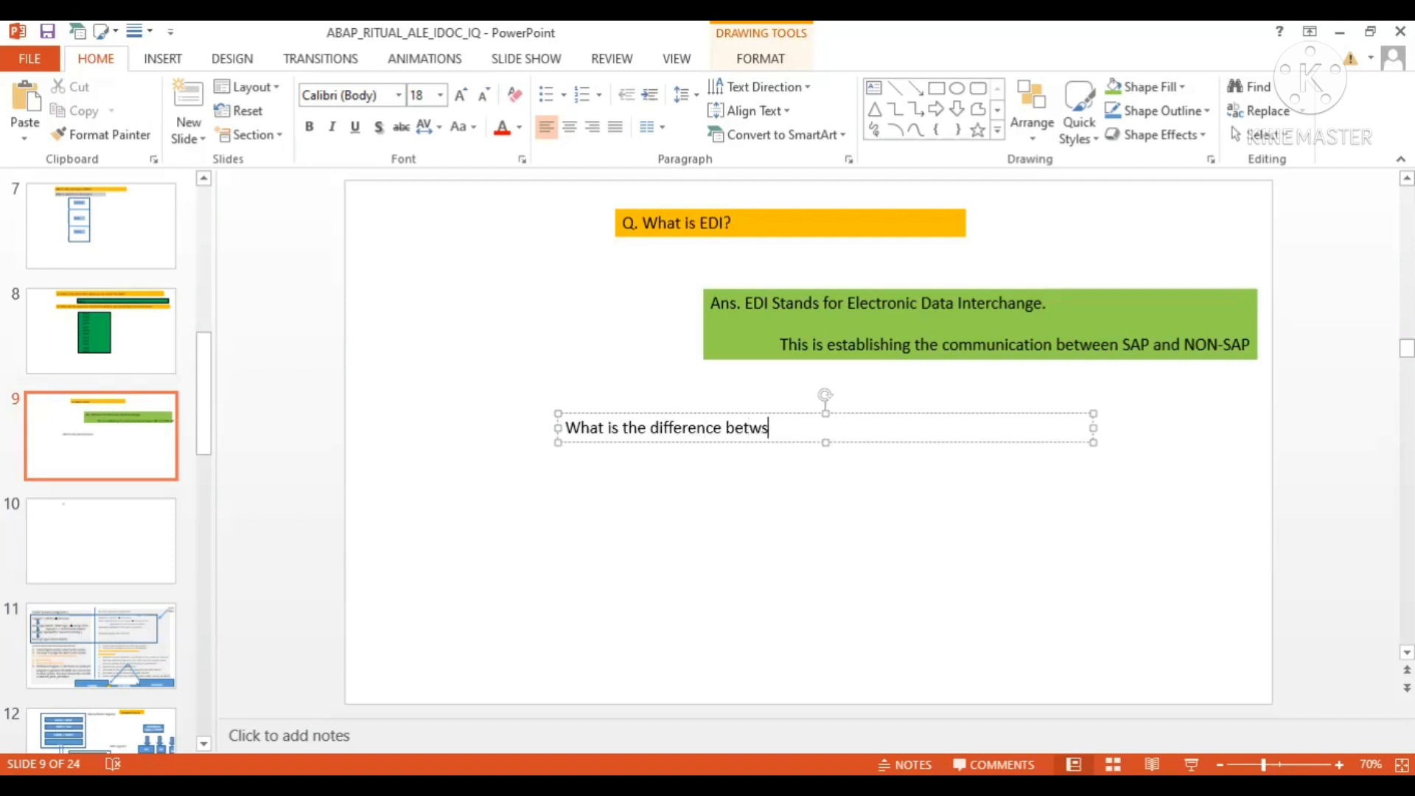
type("een")
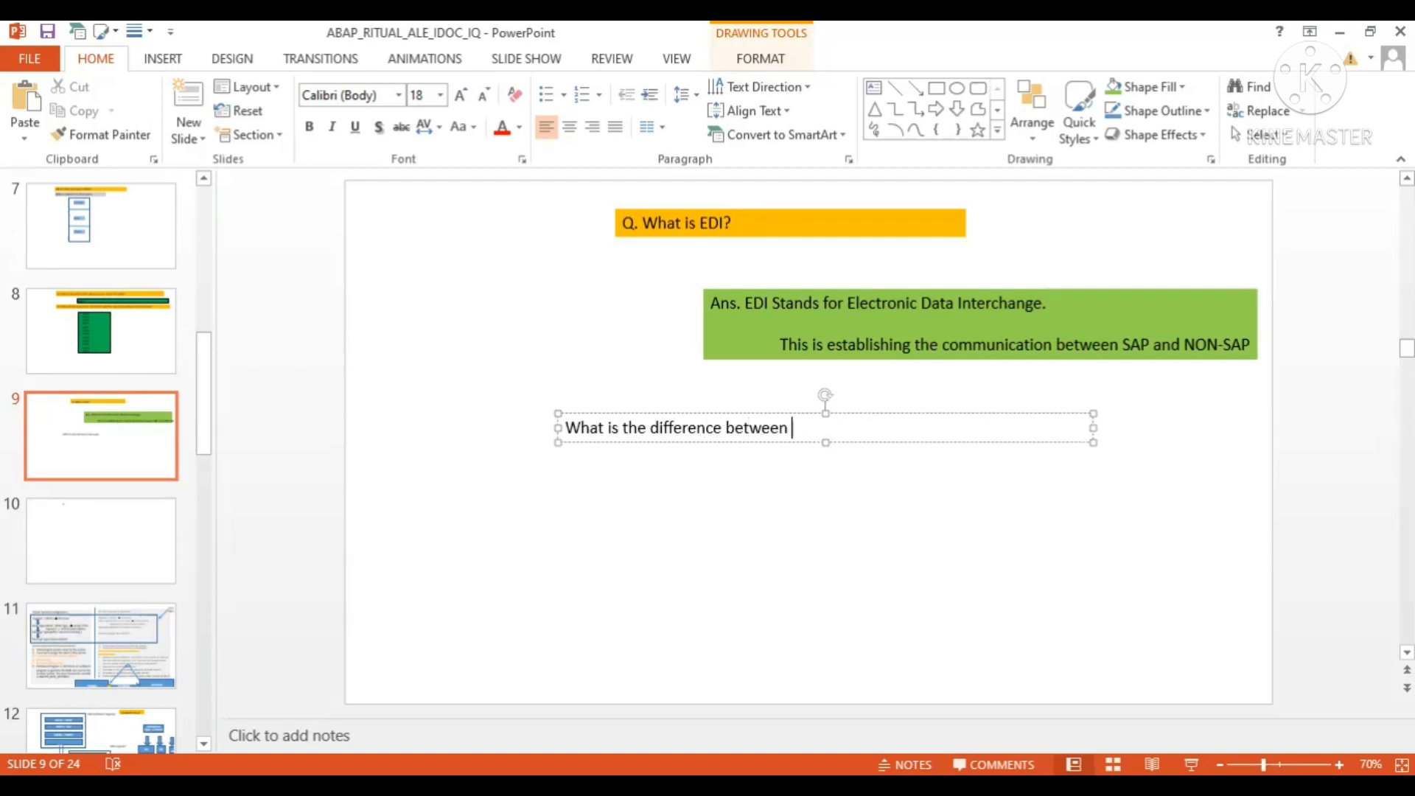
type("ALE and E")
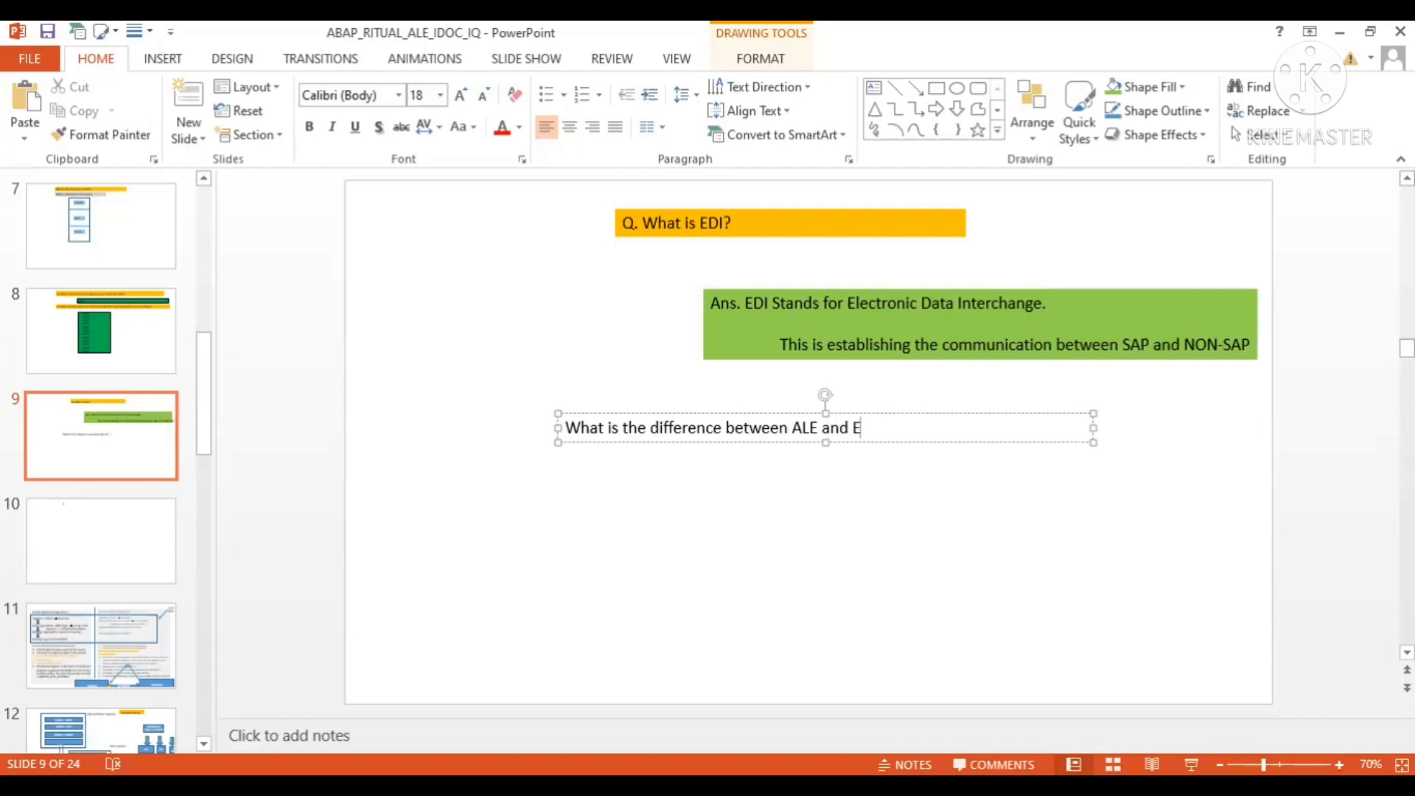
type("DI?")
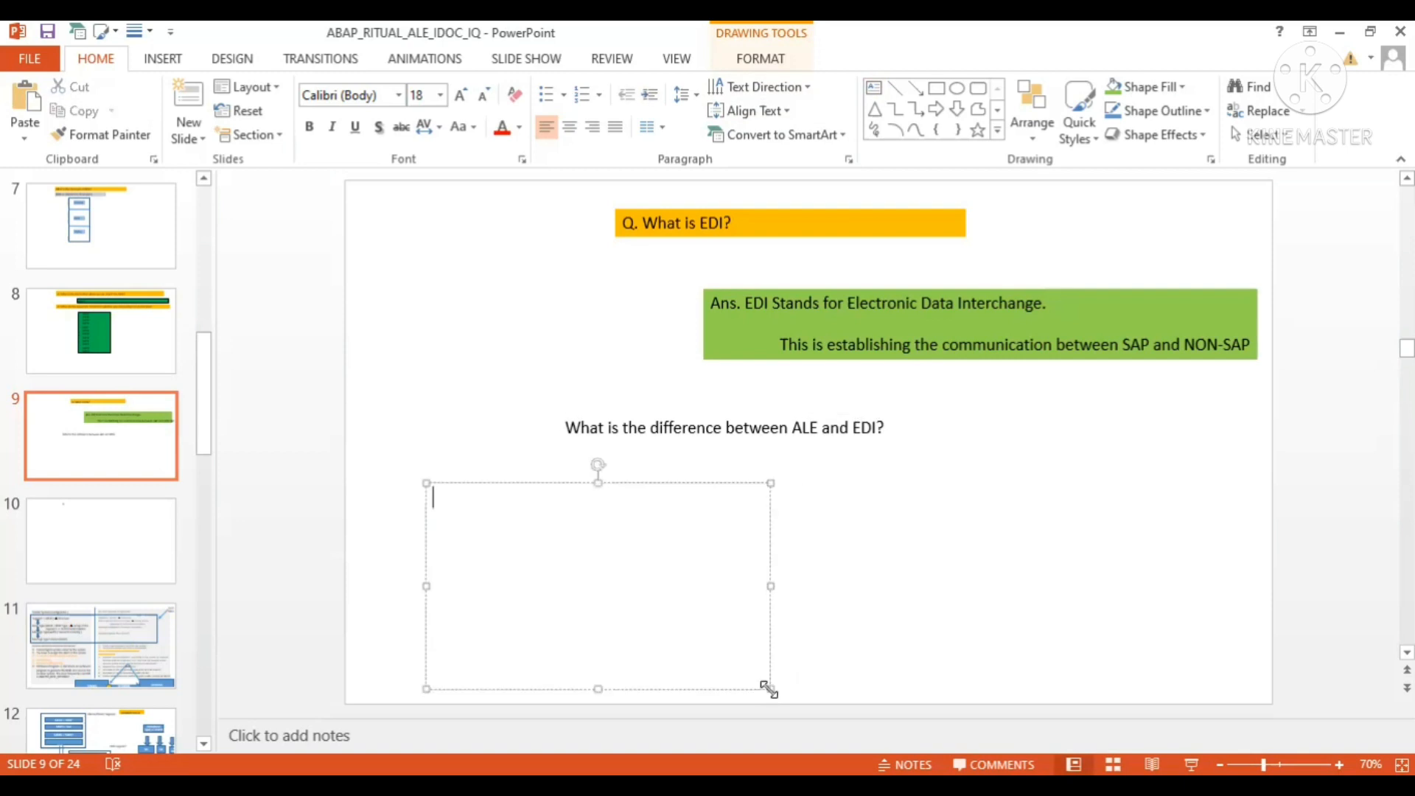
Fill the left box with 'Ale –', 'Application Link Enabling' and 'SAP to SAP' on separate lines.
type("Ale -")
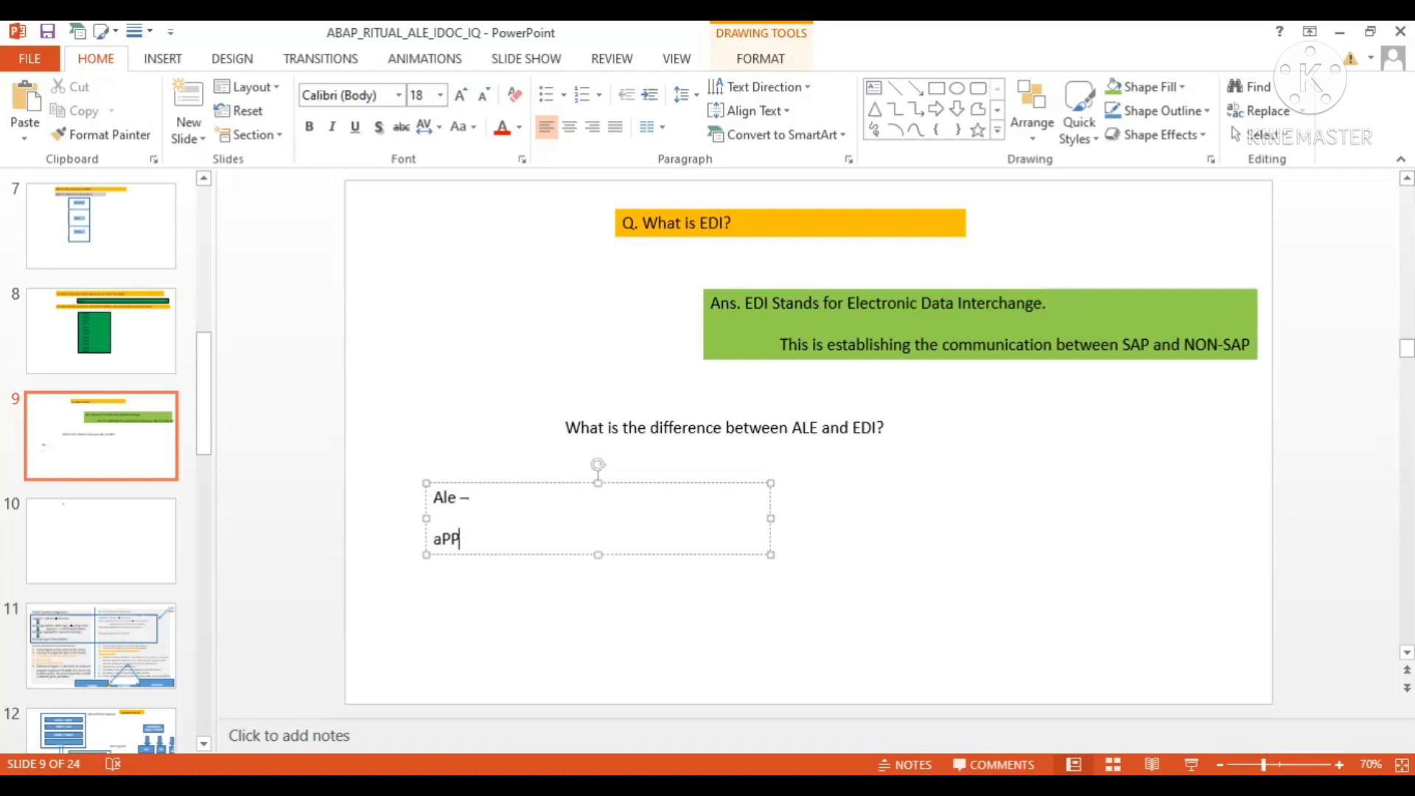
type("Application Lin")
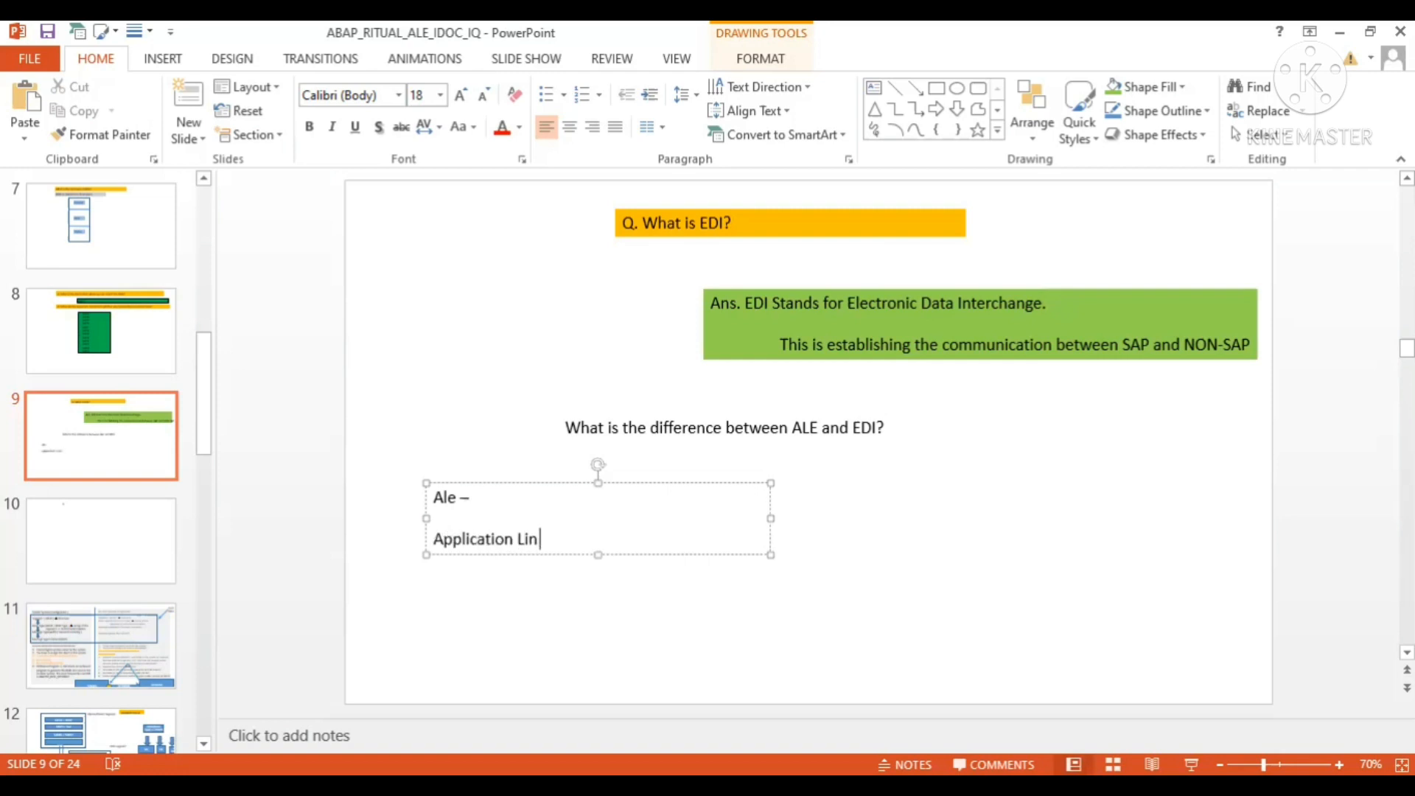
type("k Enable")
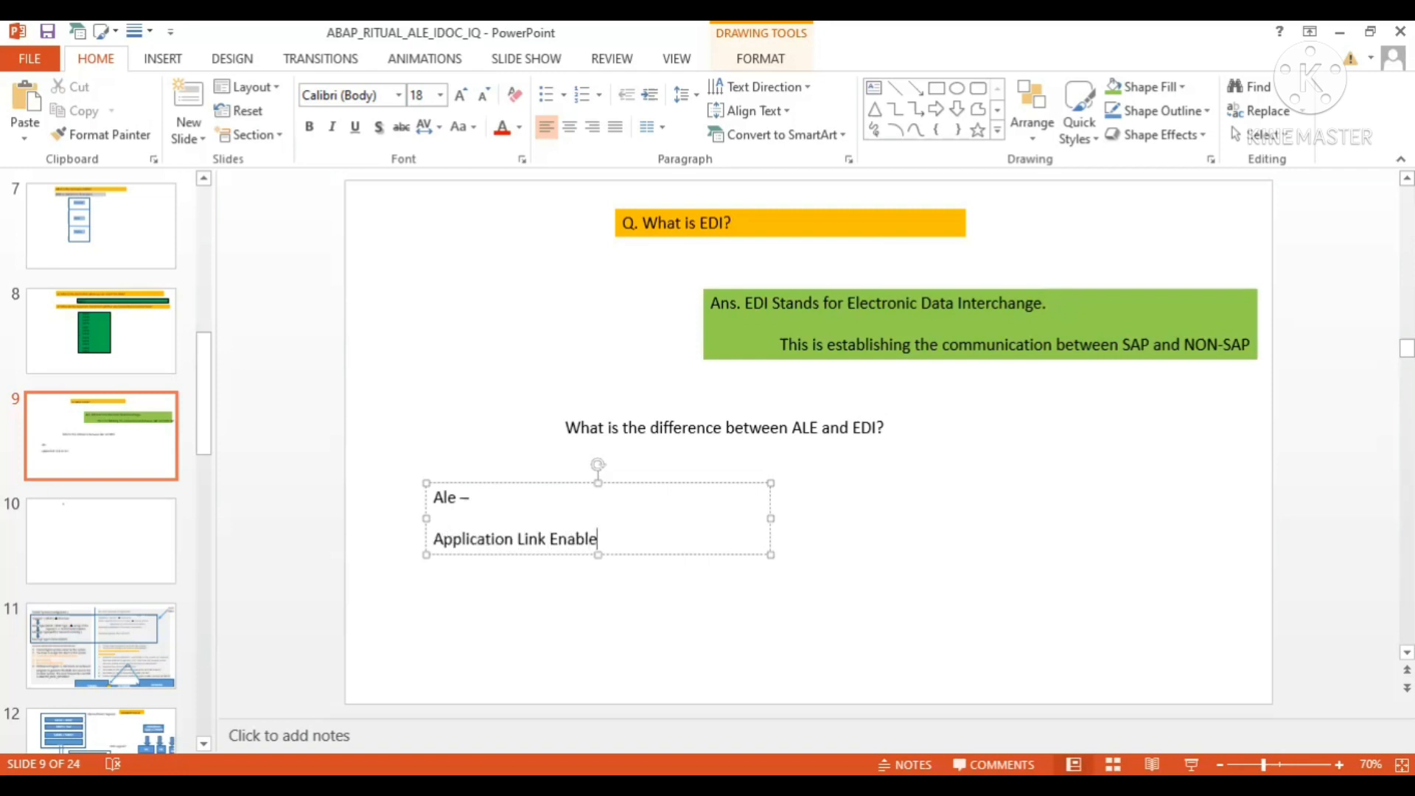
type("ling")
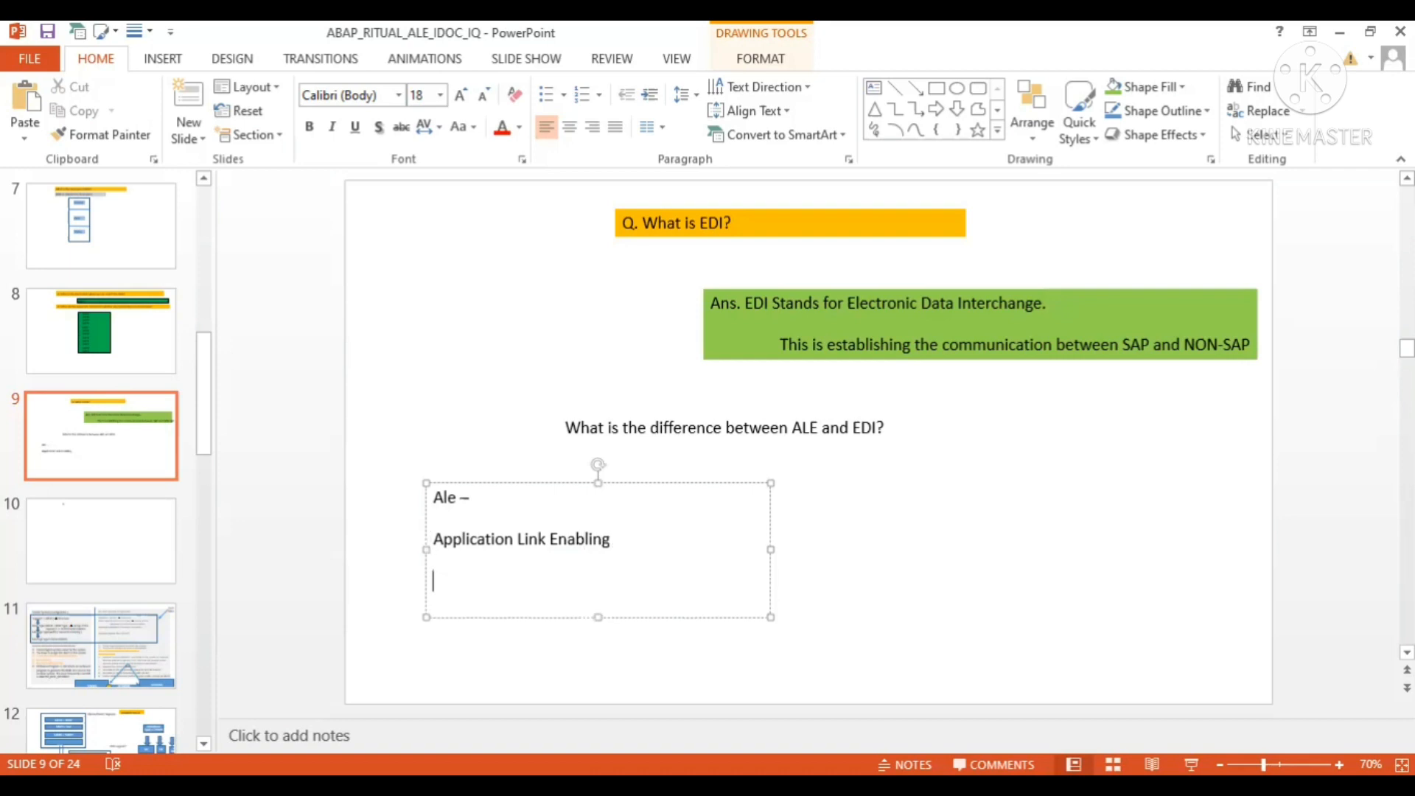
type("SAP TO")
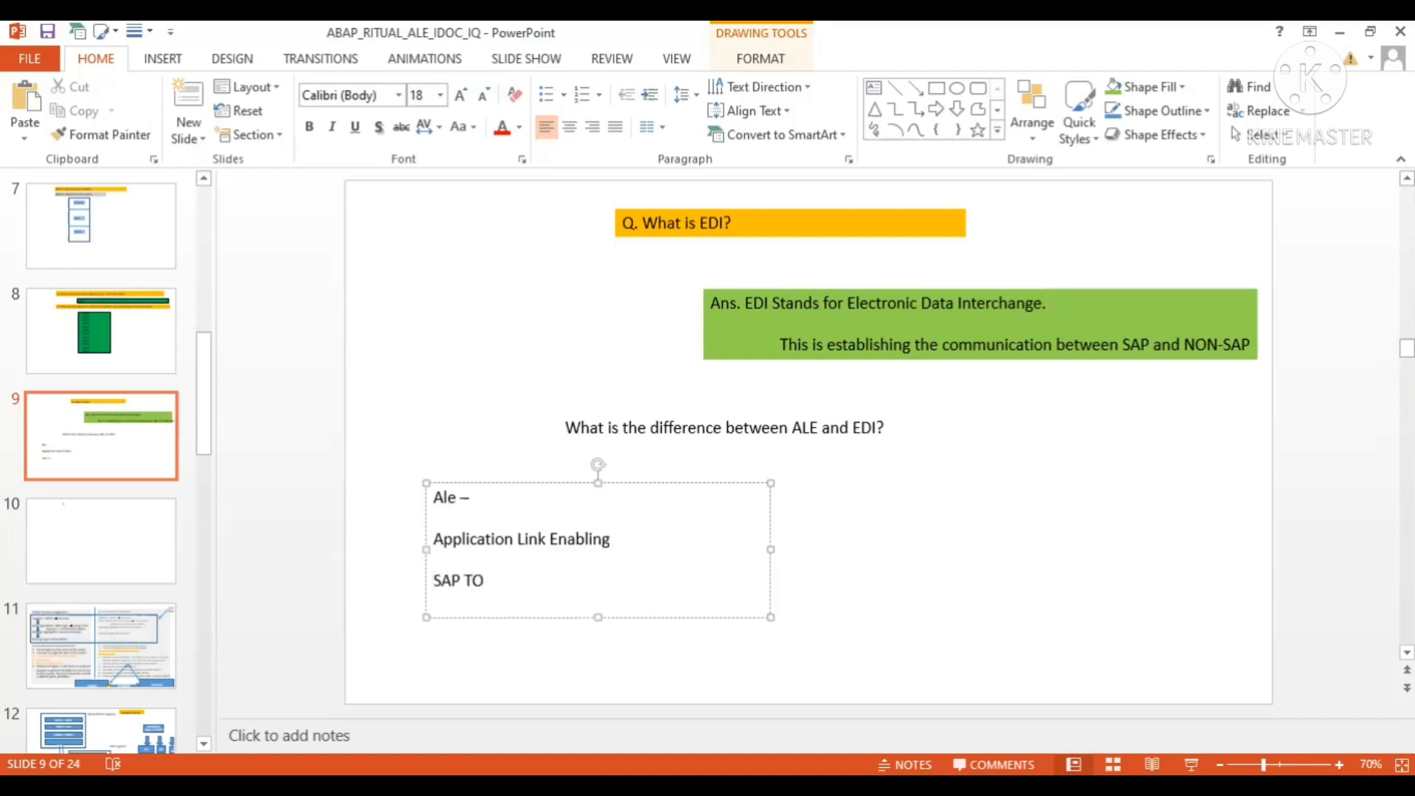
type("SAP")
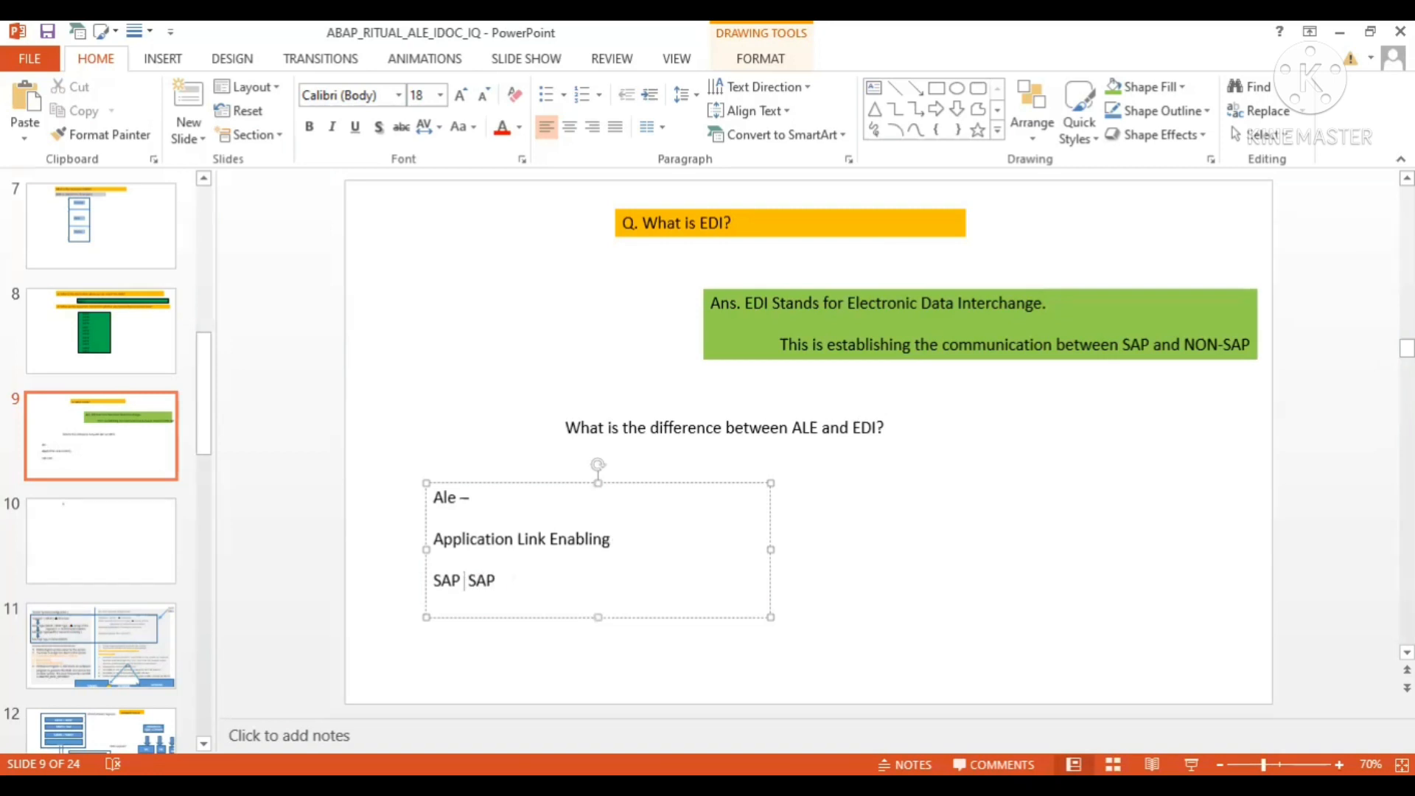
type("to")
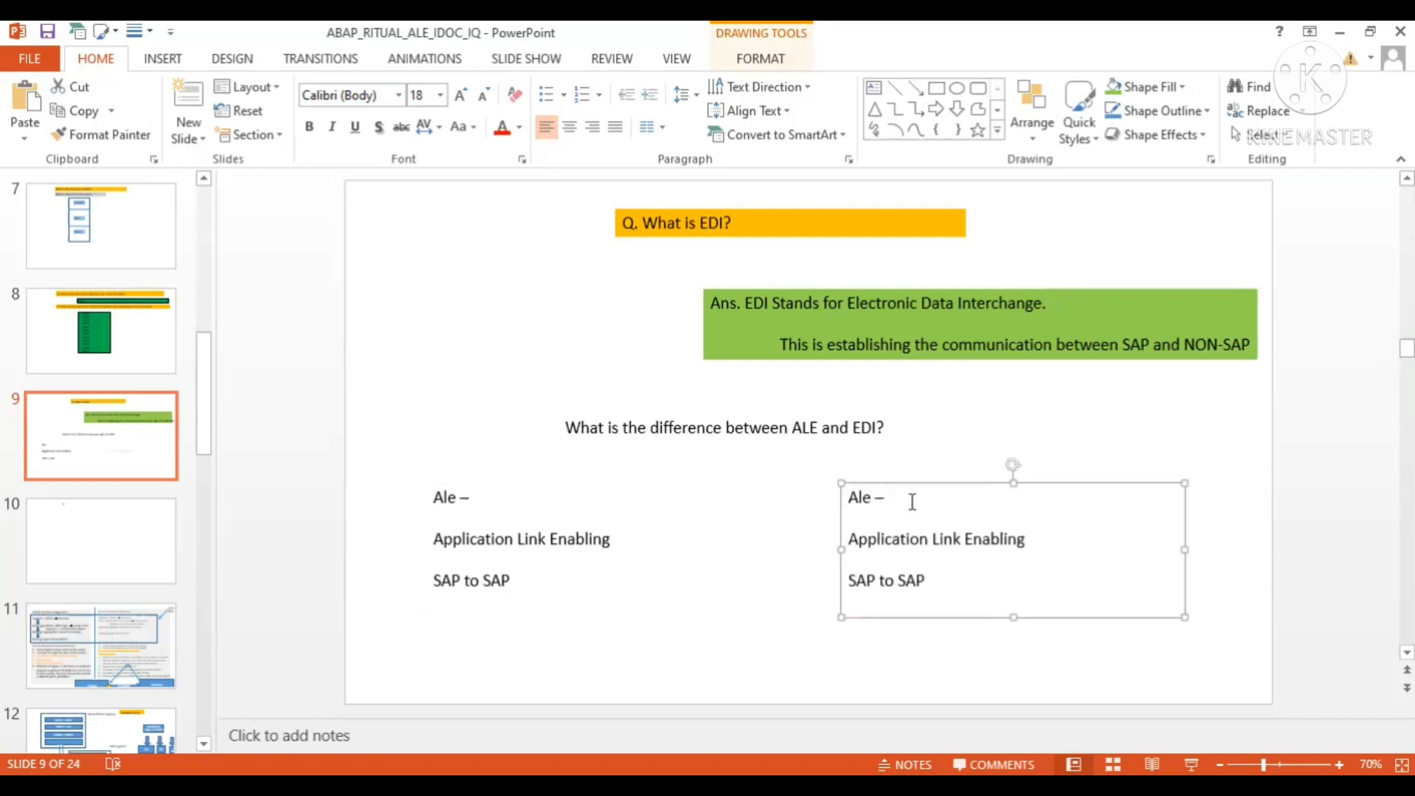
Rewrite the copied box heading to 'EDI –' and its definition to 'Electronic Data Interchange'.
key("Backspace")
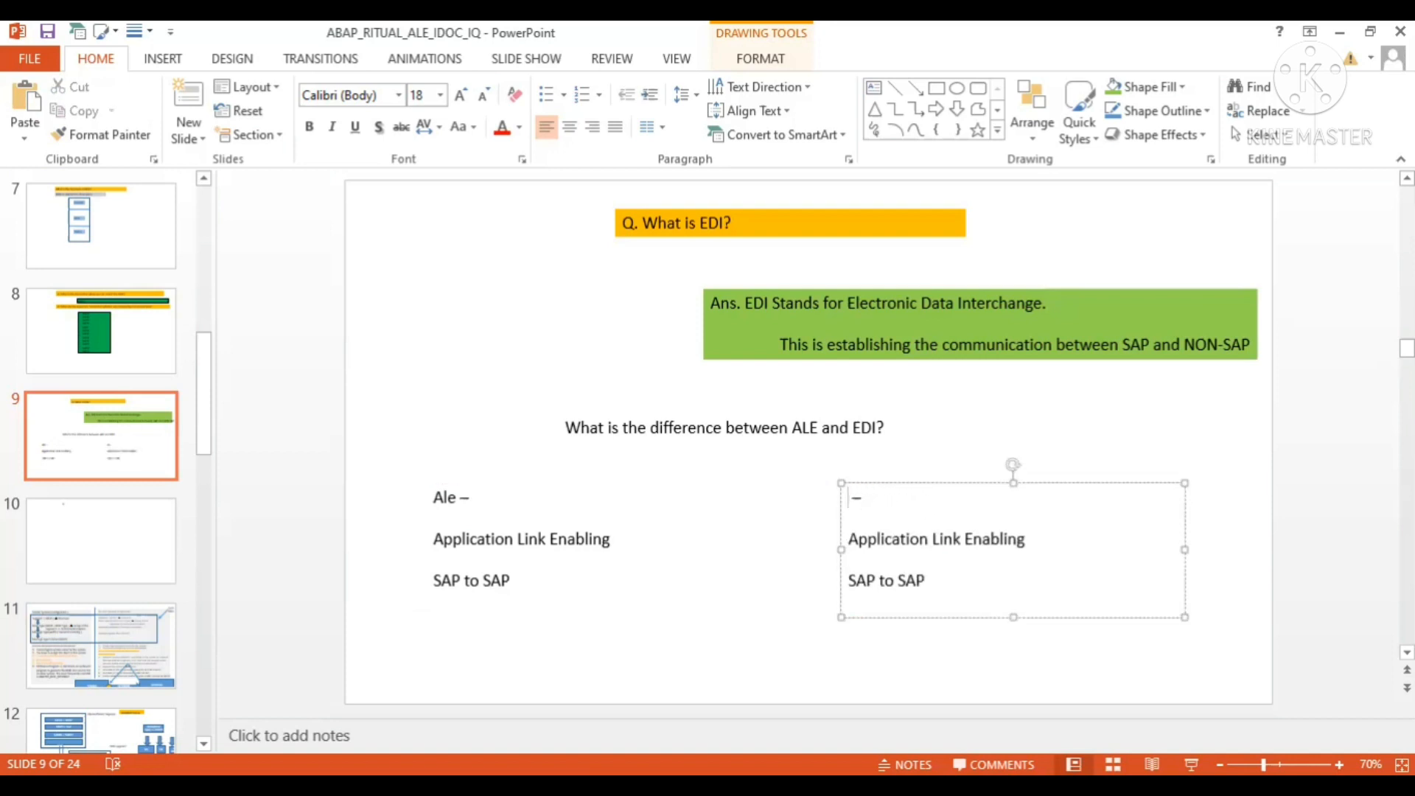
type("EDI")
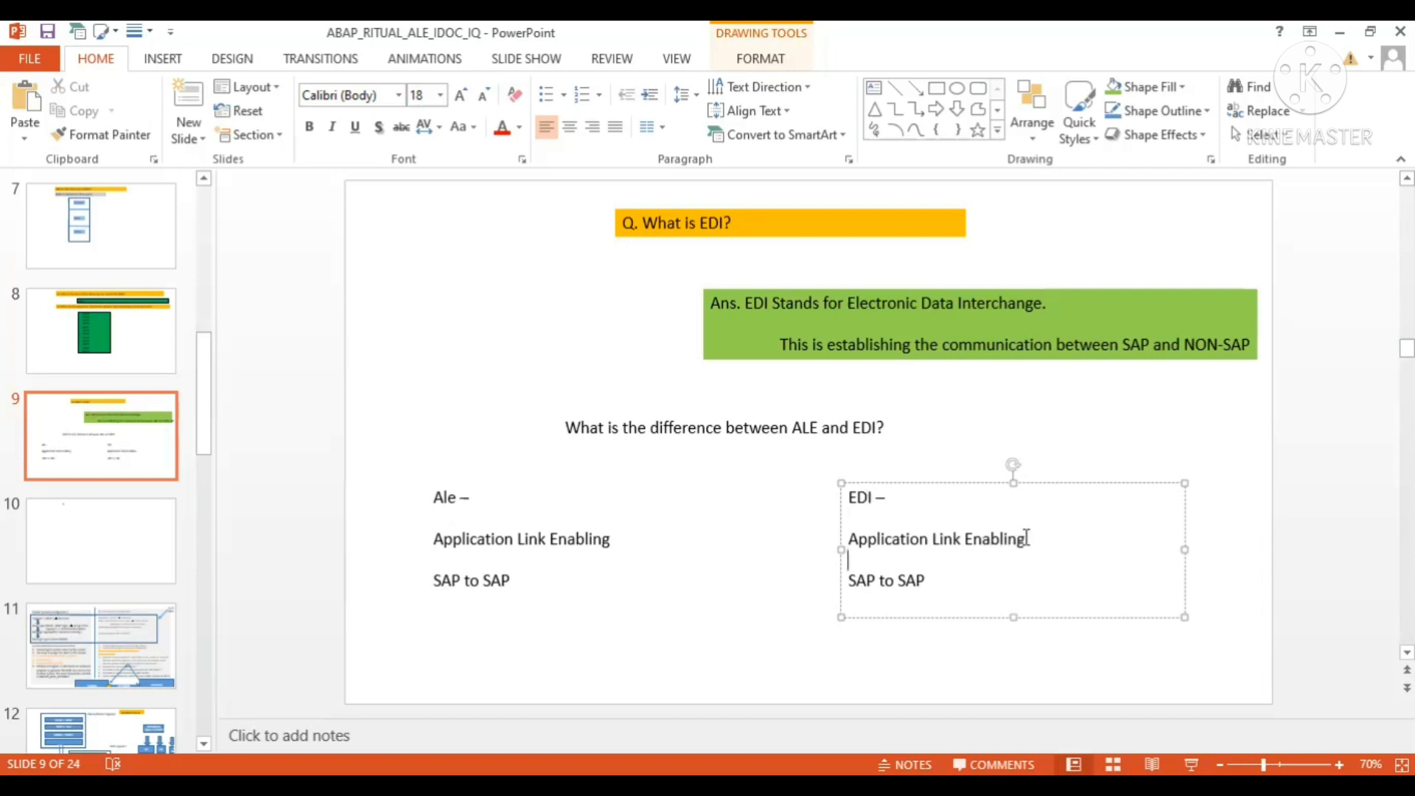
type("eLE")
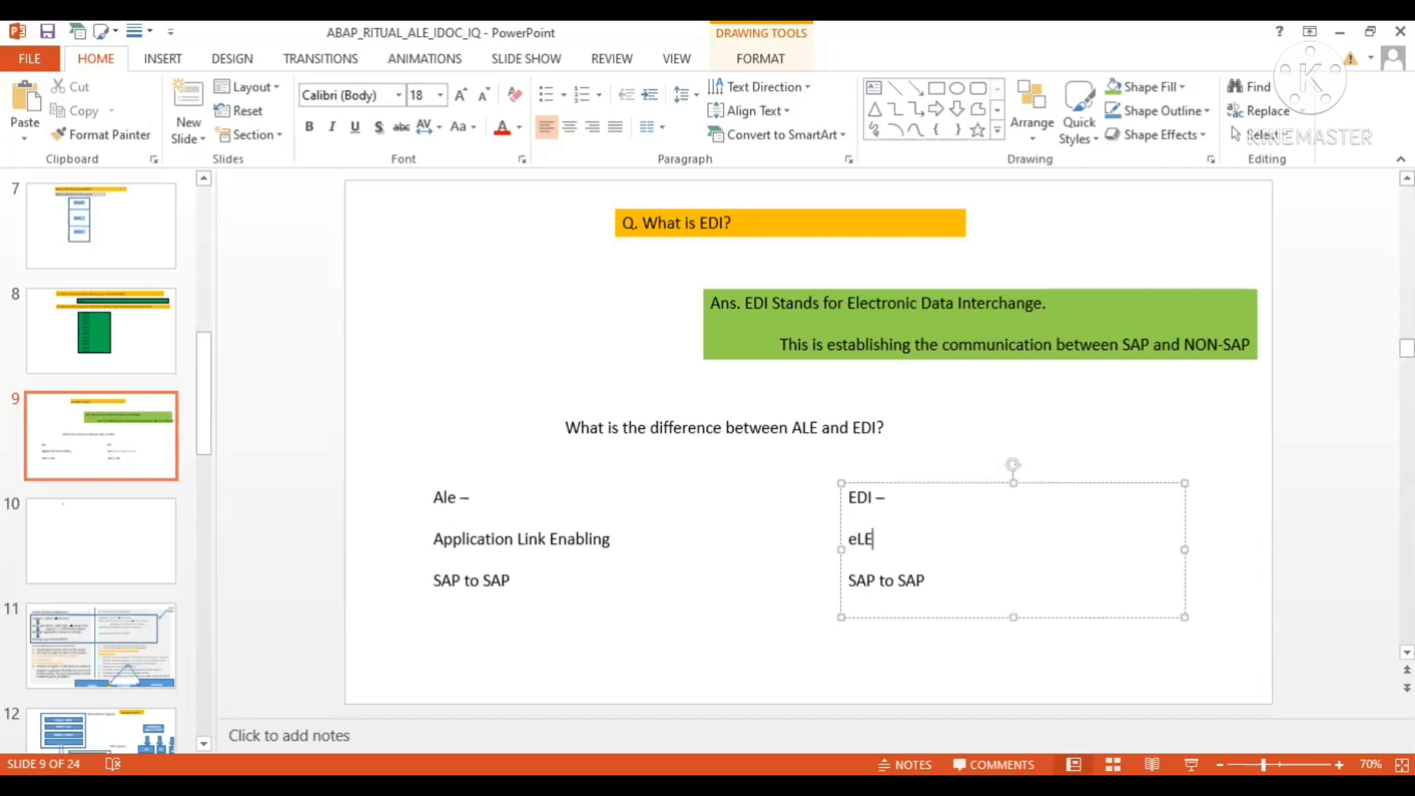
type("CTRONI")
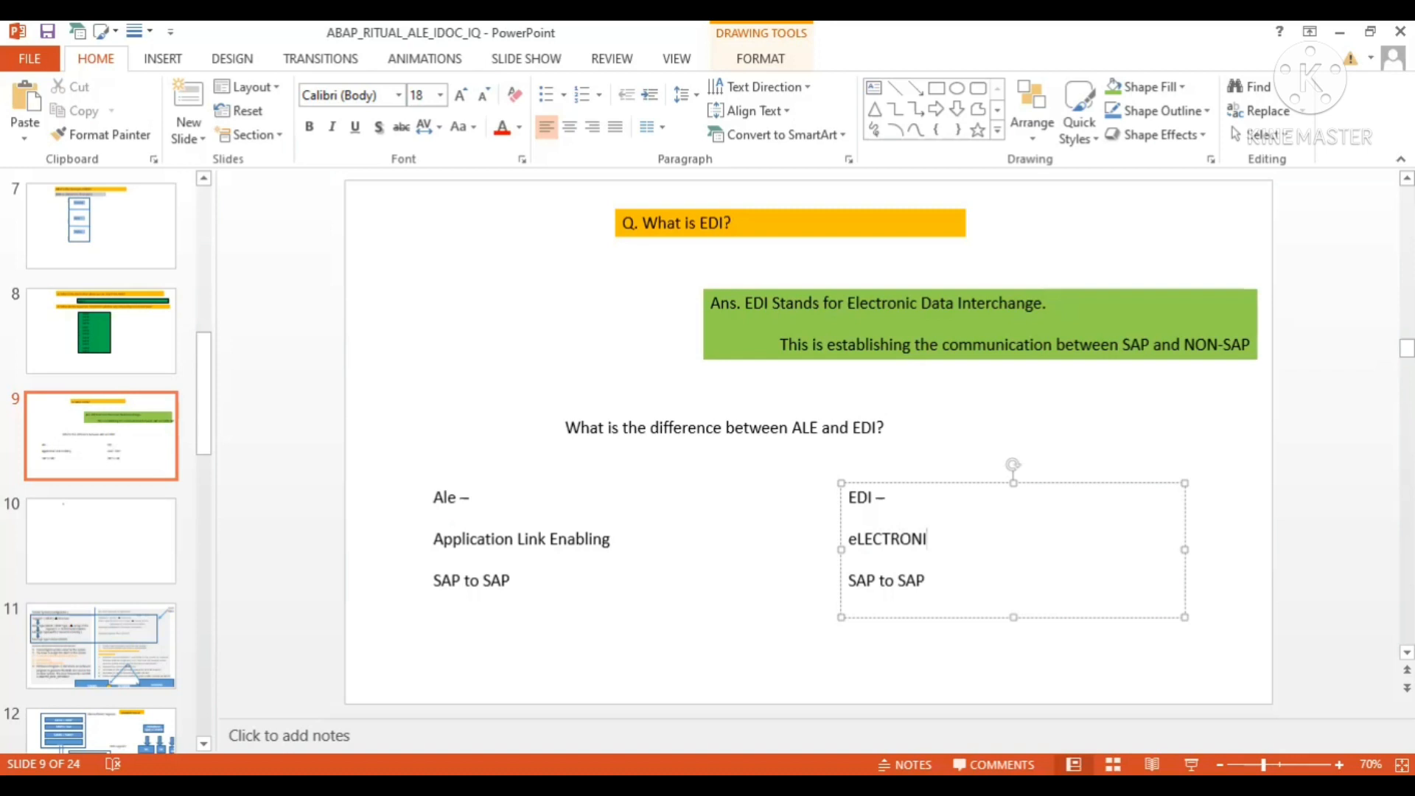
type("Electronic Data Int")
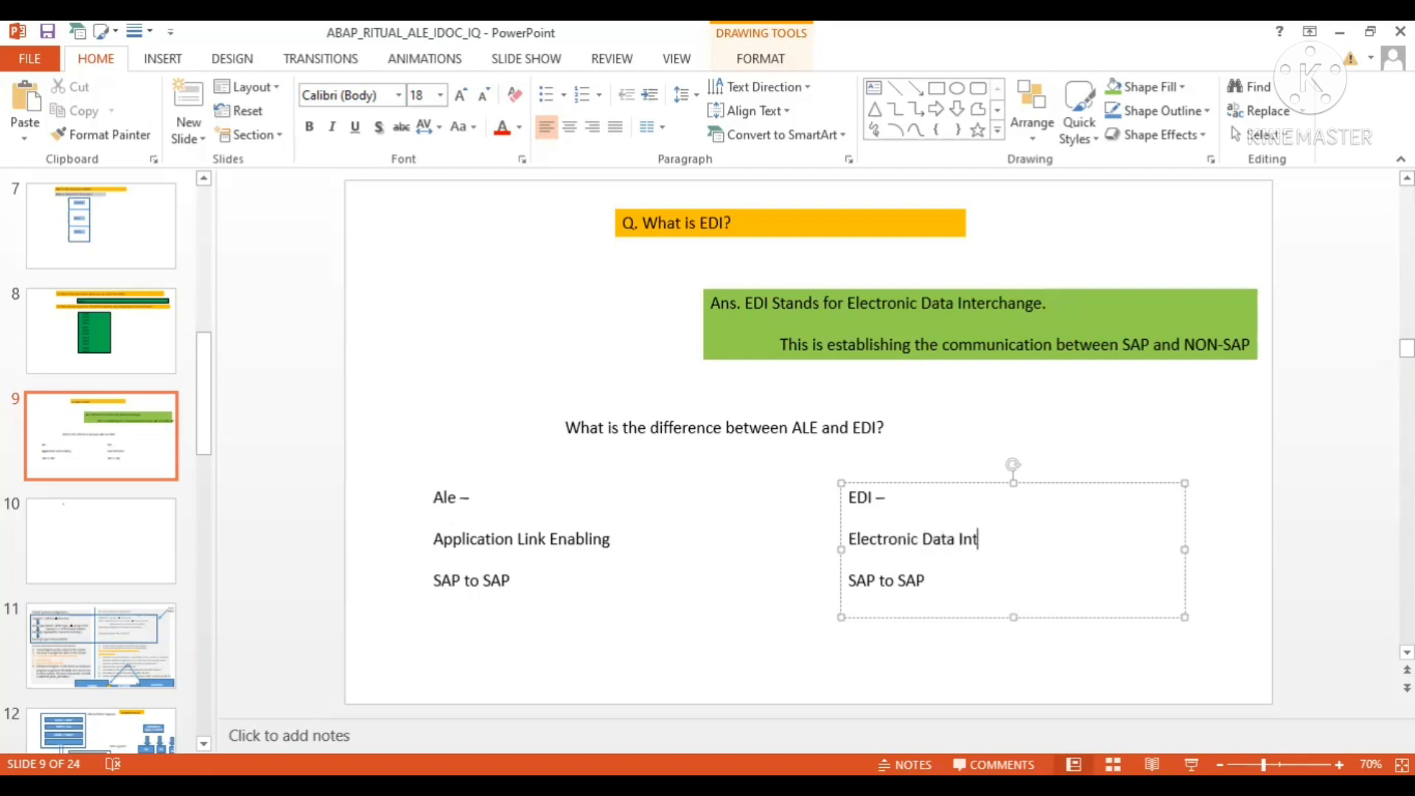
type("erchanges")
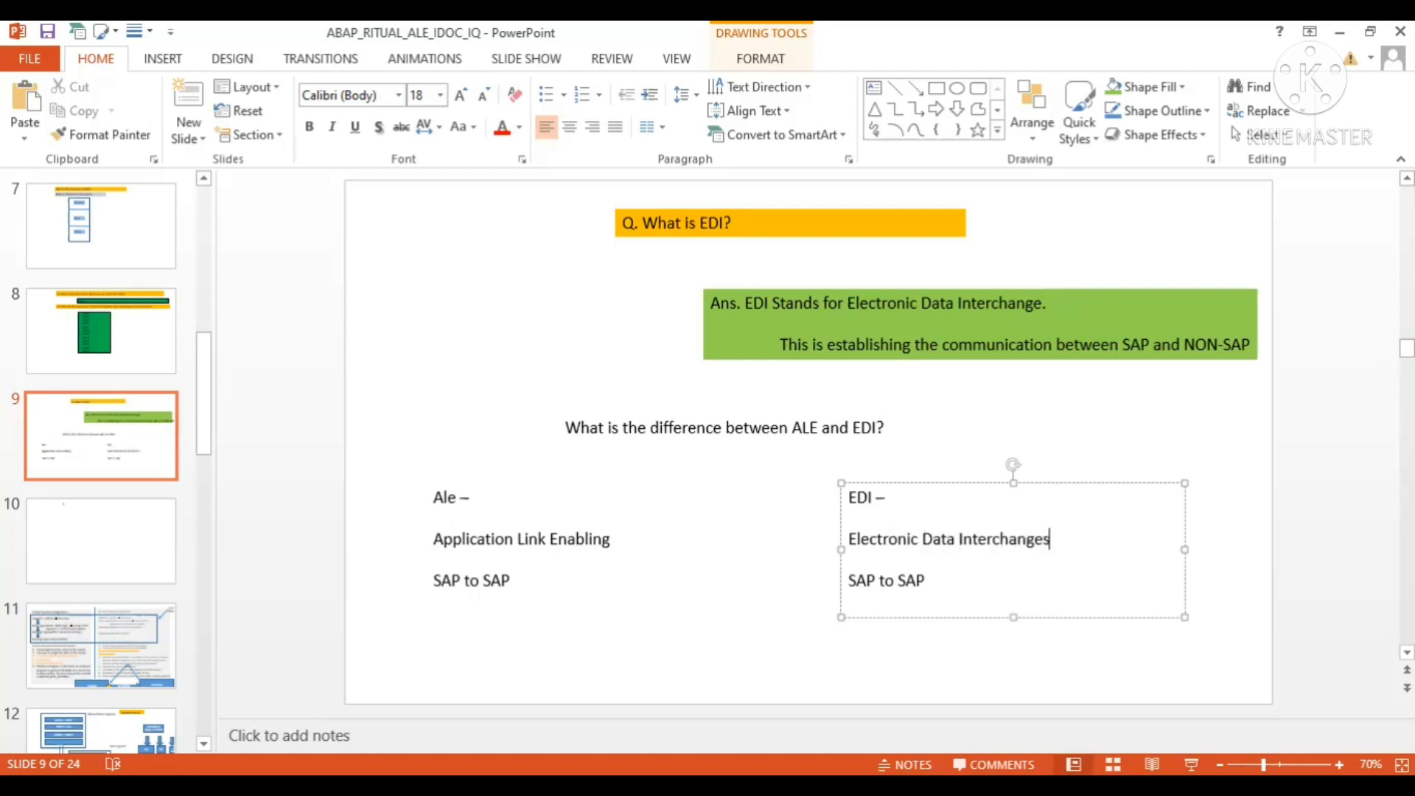
key("Backspace")
type("NON")
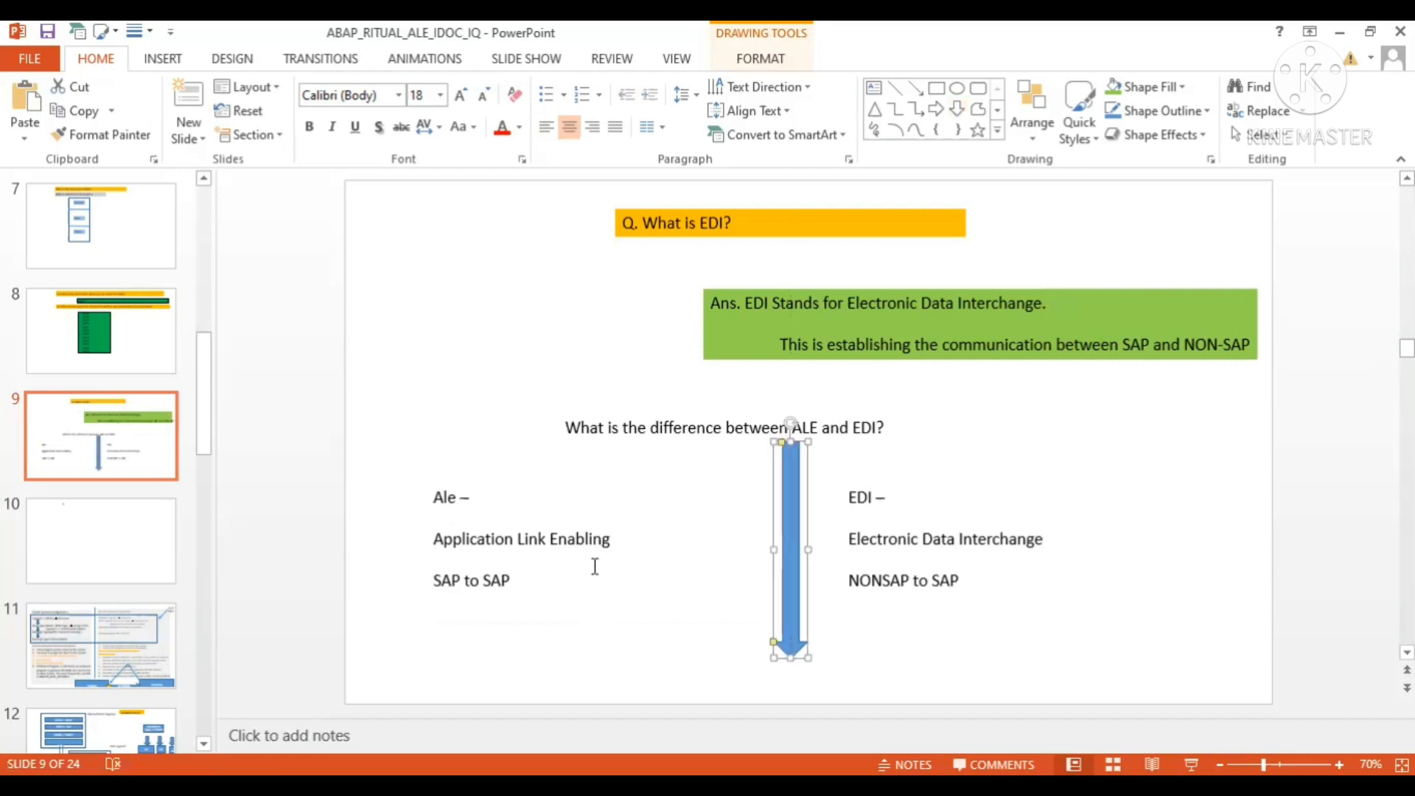
Select the ALE column box beside the blue arrow to finish arranging the comparison.
left_click(520, 540)
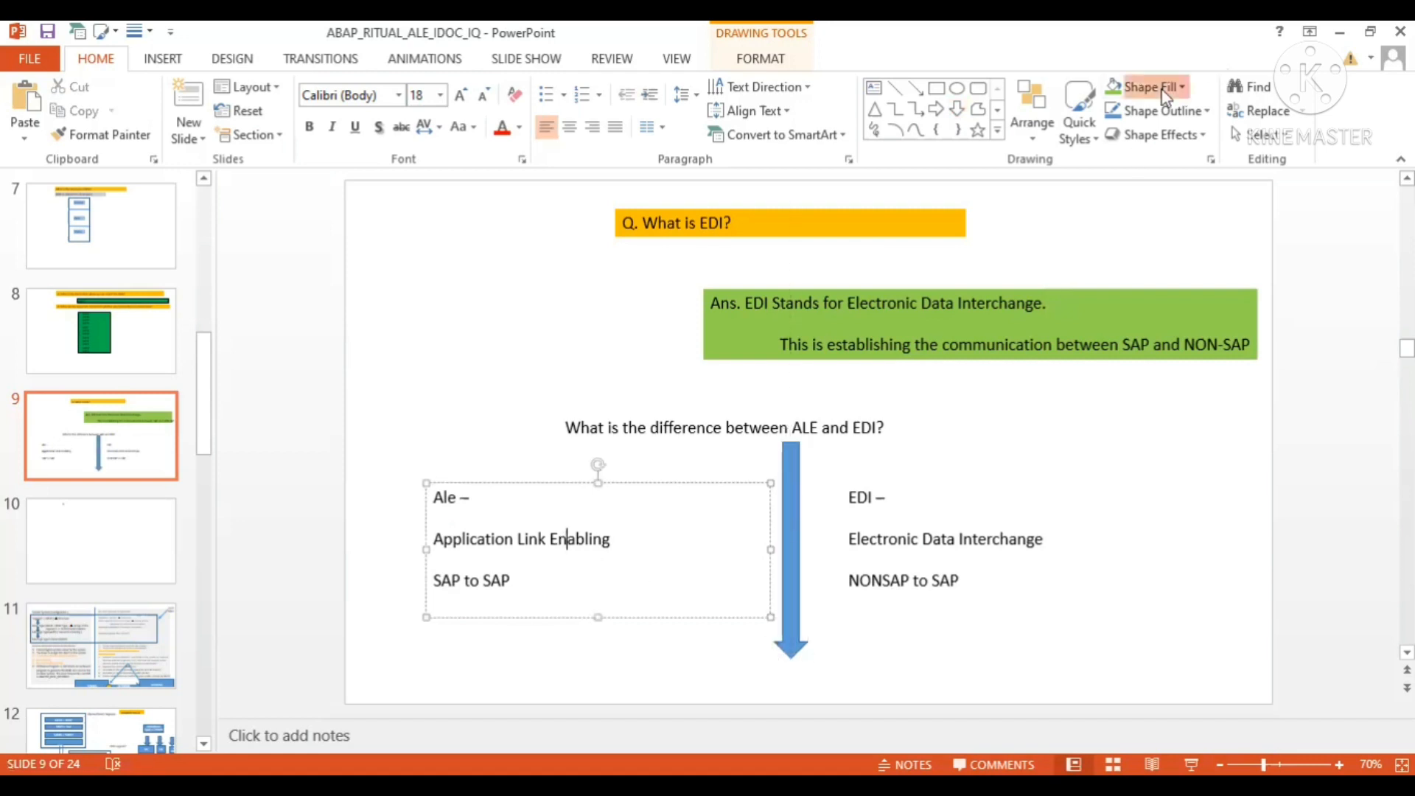